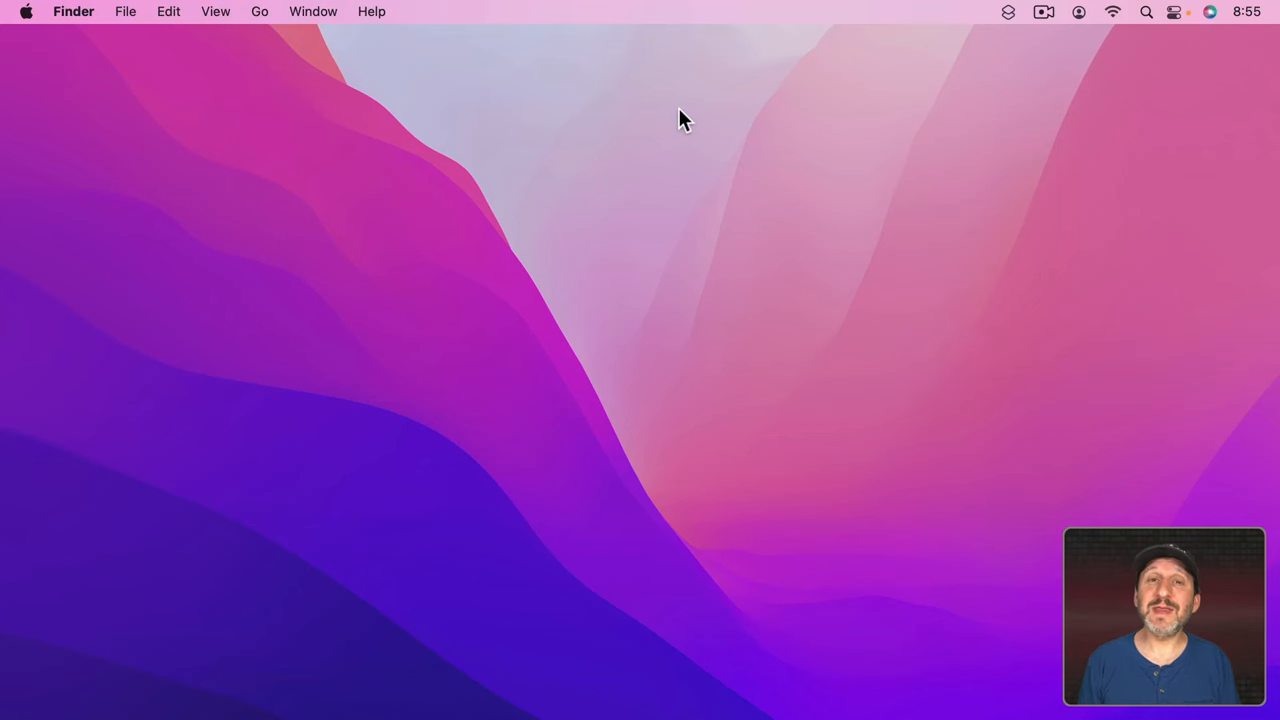
pyautogui.moveTo(616, 188)
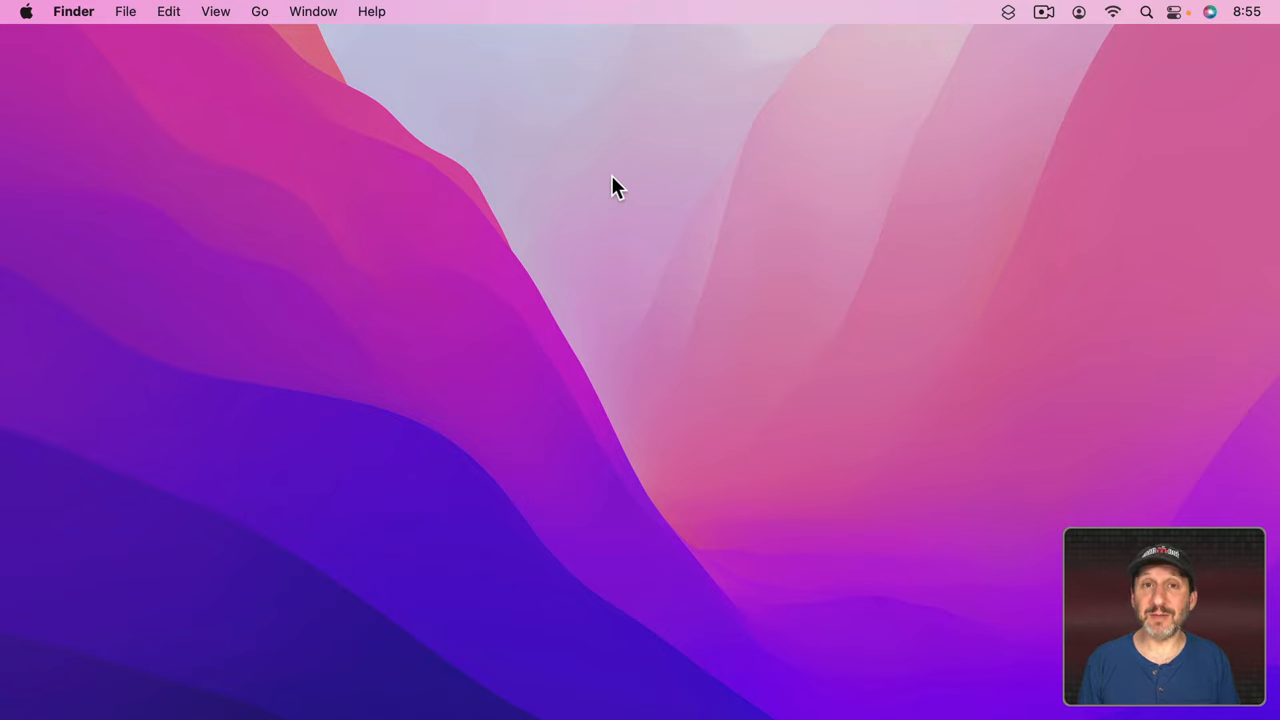
pyautogui.moveTo(640, 180)
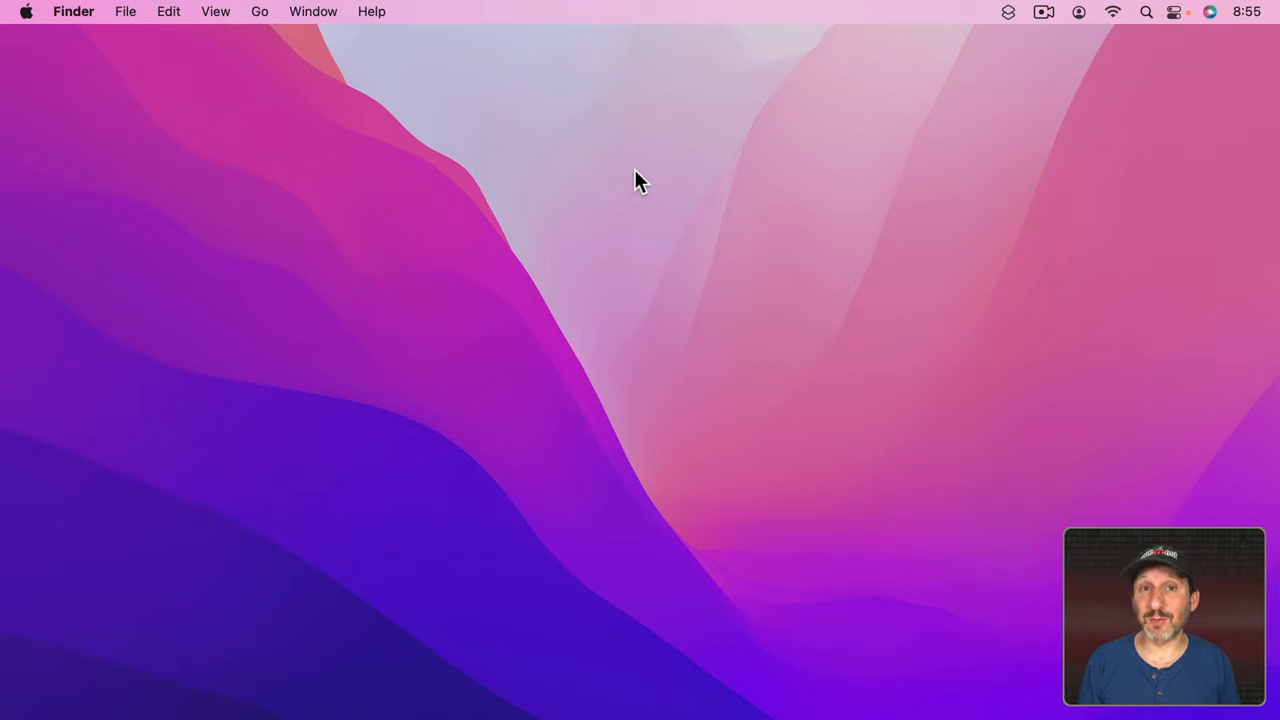
pyautogui.moveTo(664, 164)
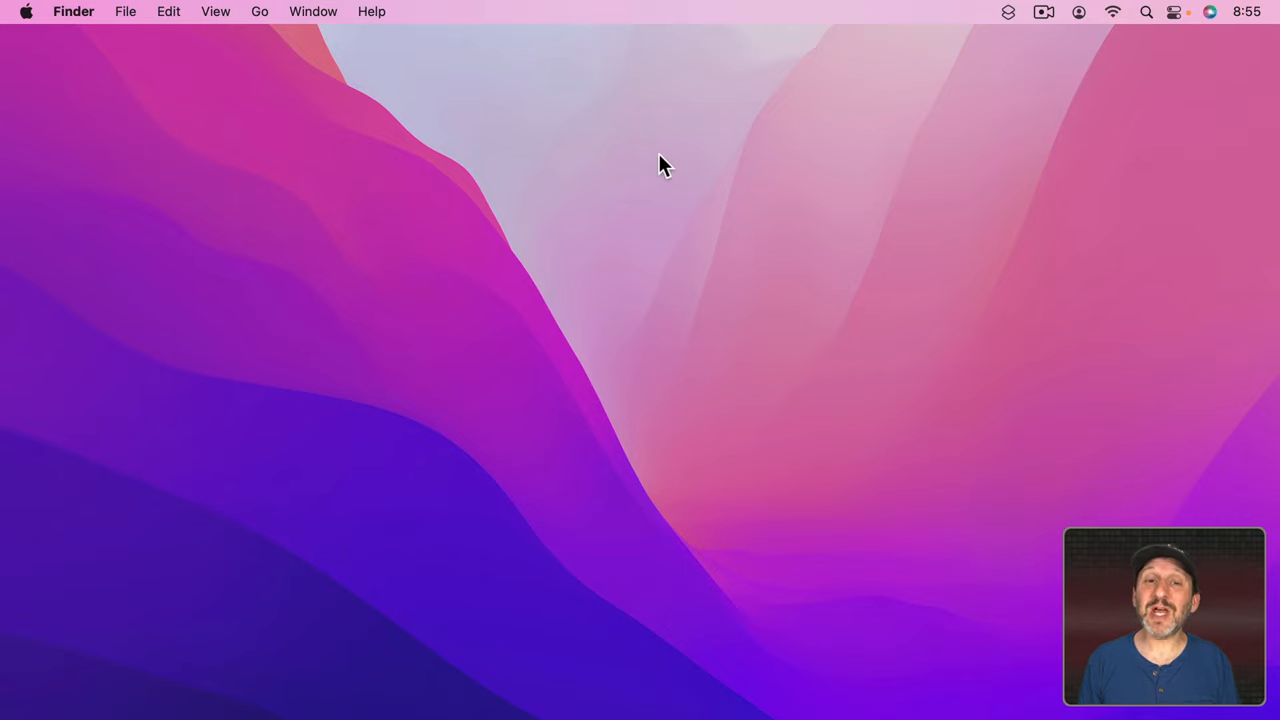
pyautogui.moveTo(630, 172)
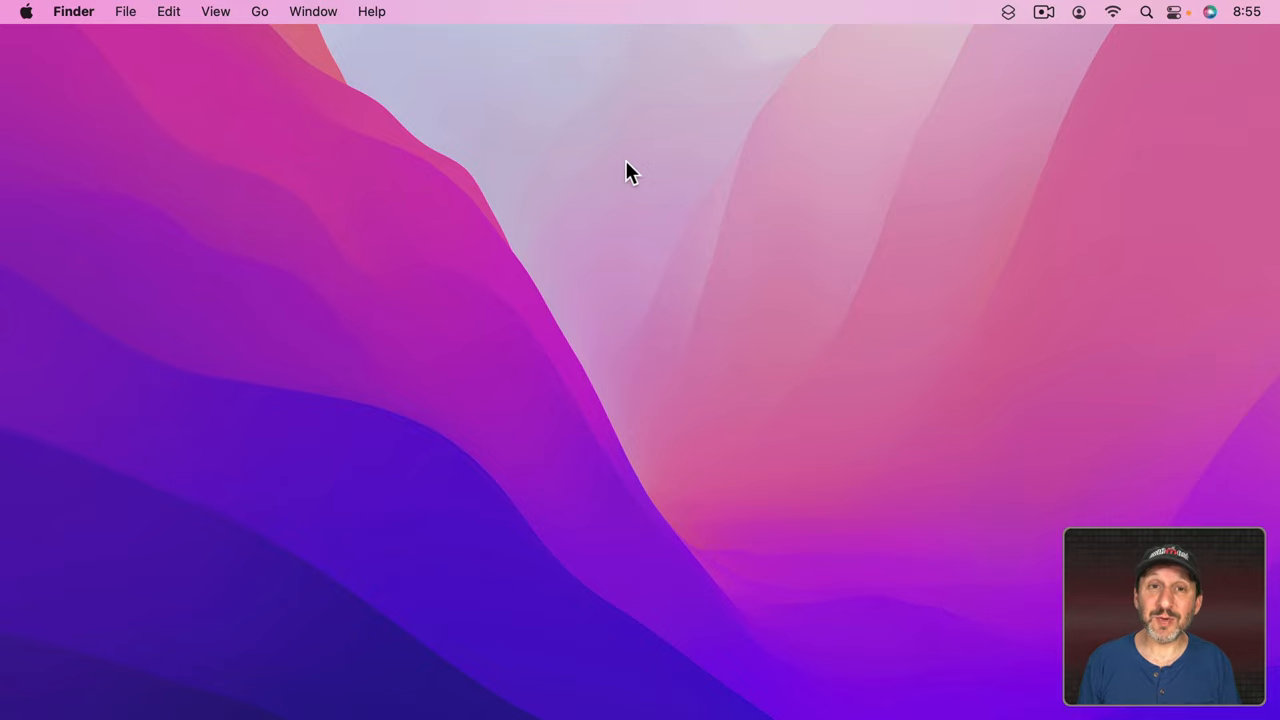
# Step: Open System Preferences from the Apple menu and go to the Accessibility pane
pyautogui.click(26, 12)
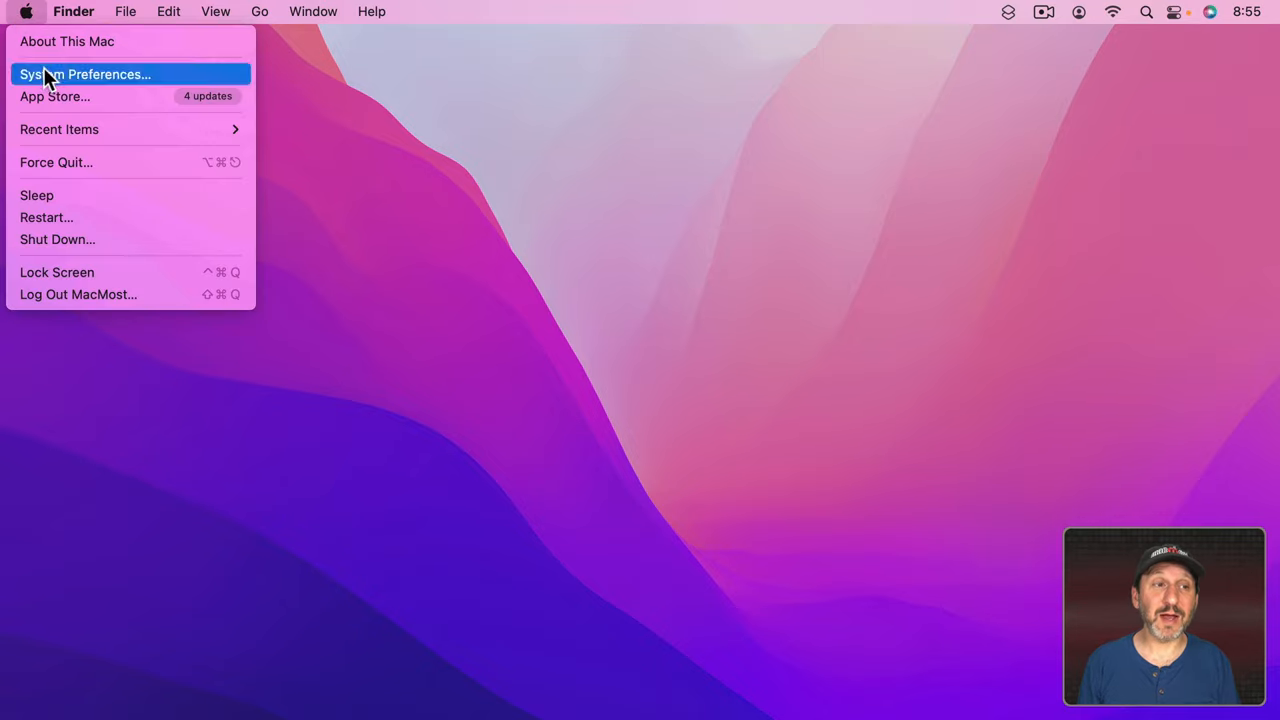
pyautogui.click(86, 74)
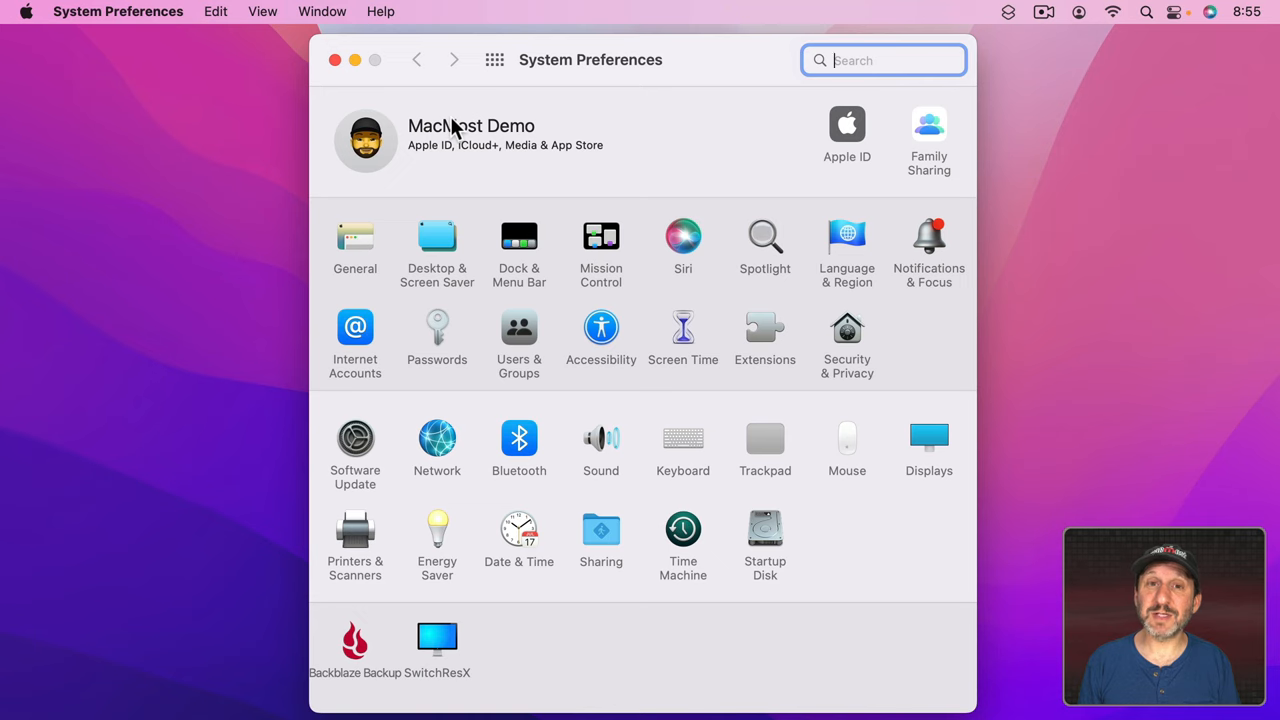
pyautogui.click(600, 328)
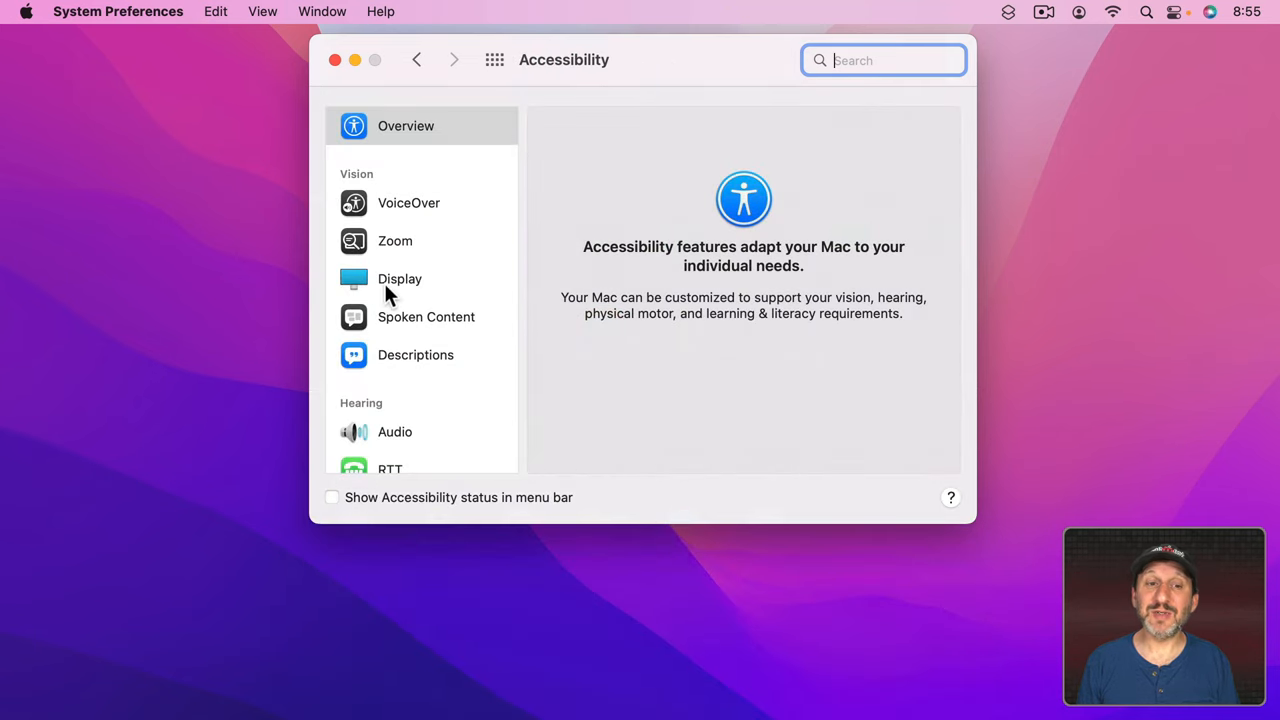
# Step: Show the Display section's Pointer settings with size, outline colour and fill colour options
pyautogui.click(400, 278)
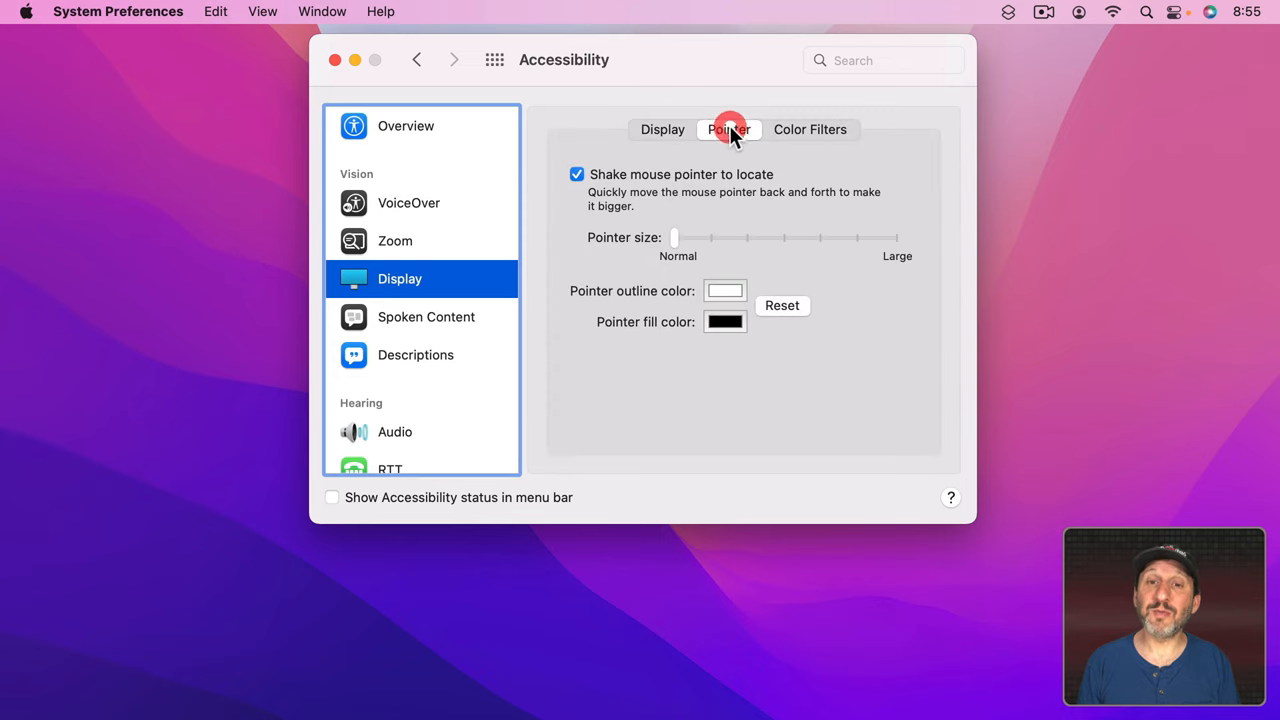
pyautogui.scroll(-3)
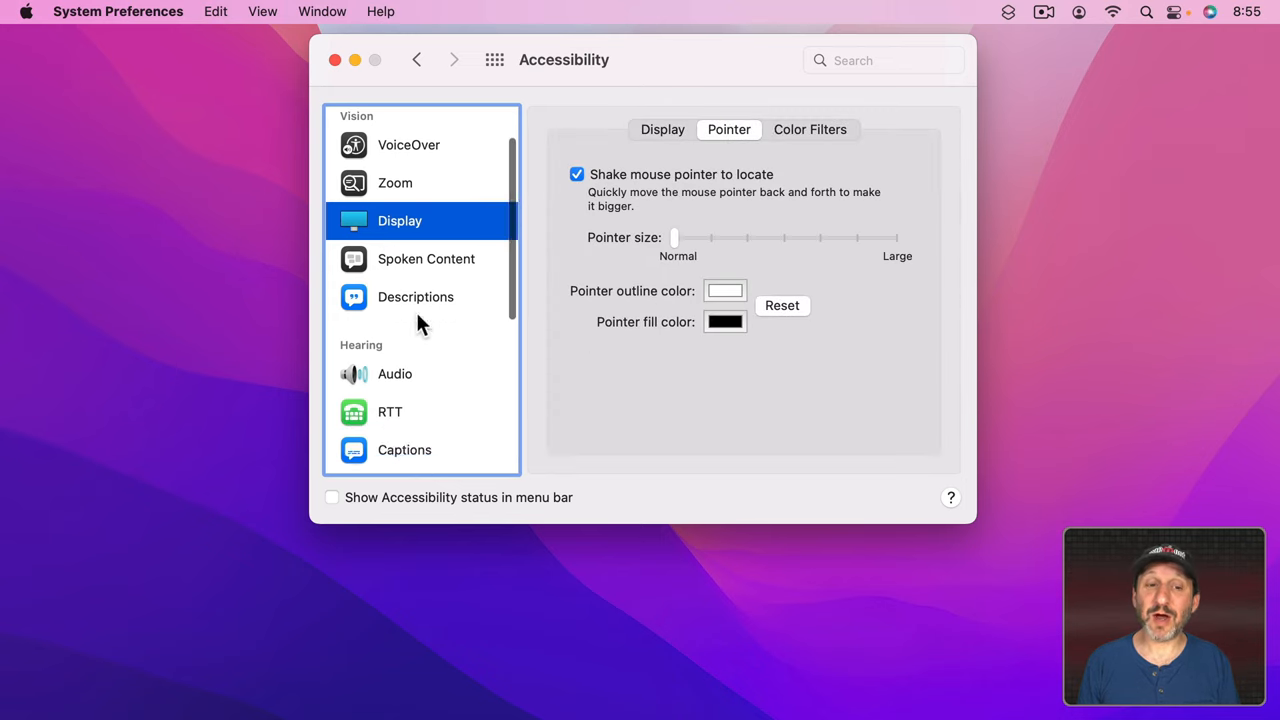
pyautogui.scroll(-3)
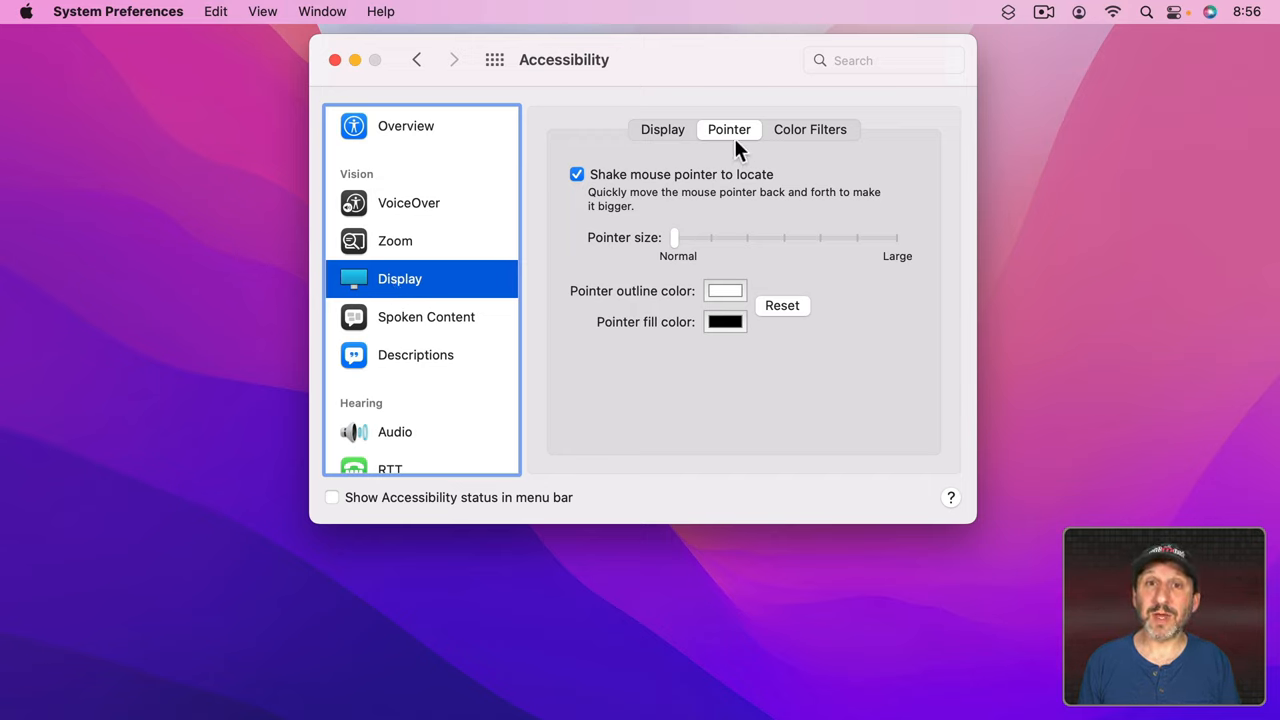
pyautogui.moveTo(656, 332)
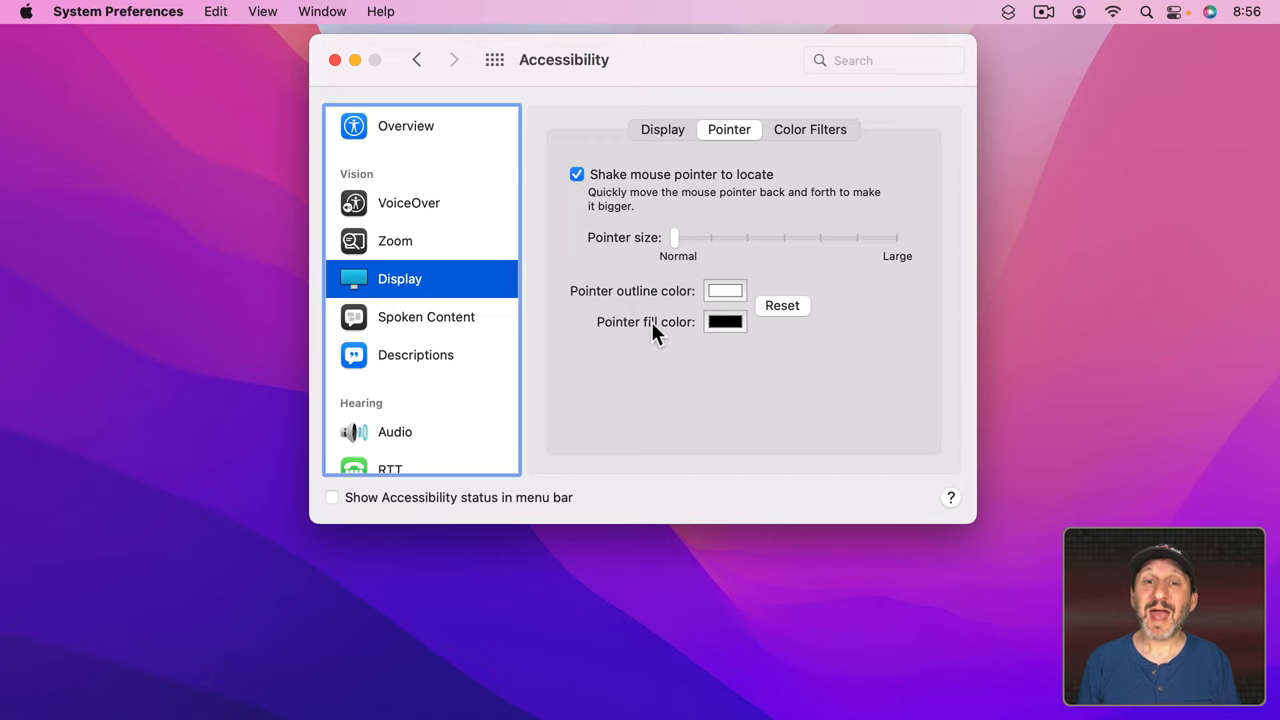
pyautogui.moveTo(658, 188)
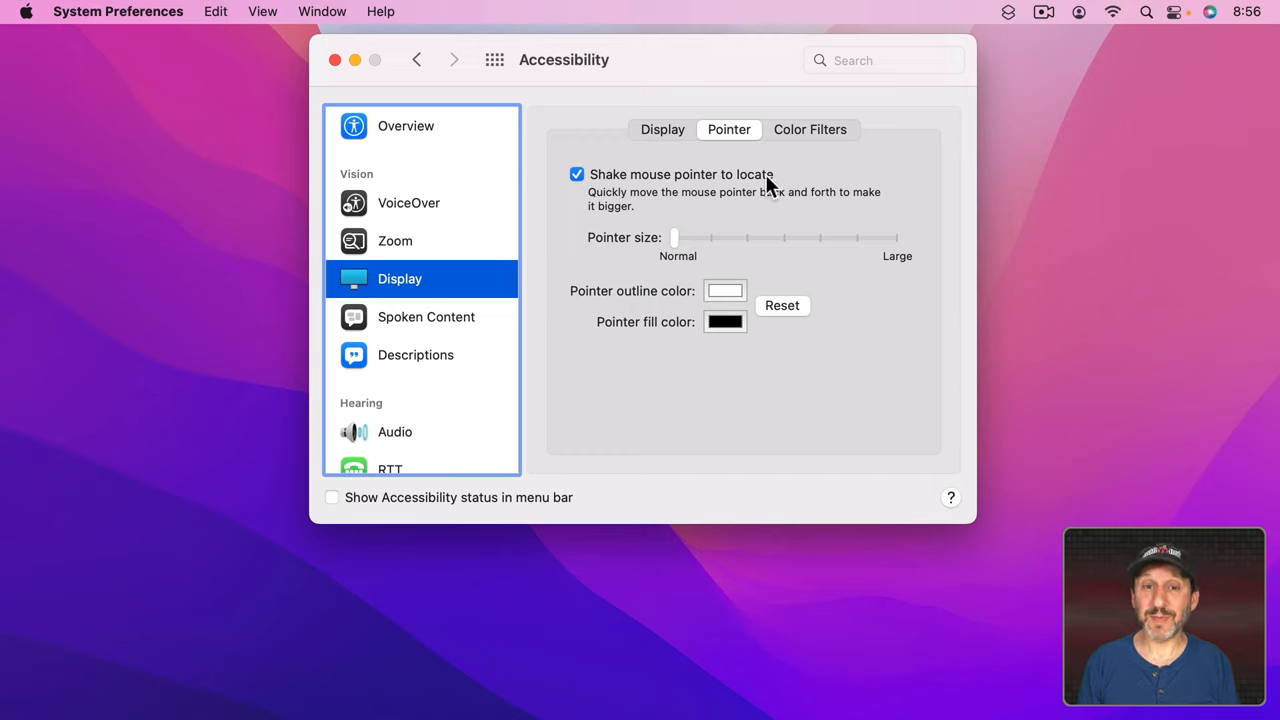
pyautogui.moveTo(668, 200)
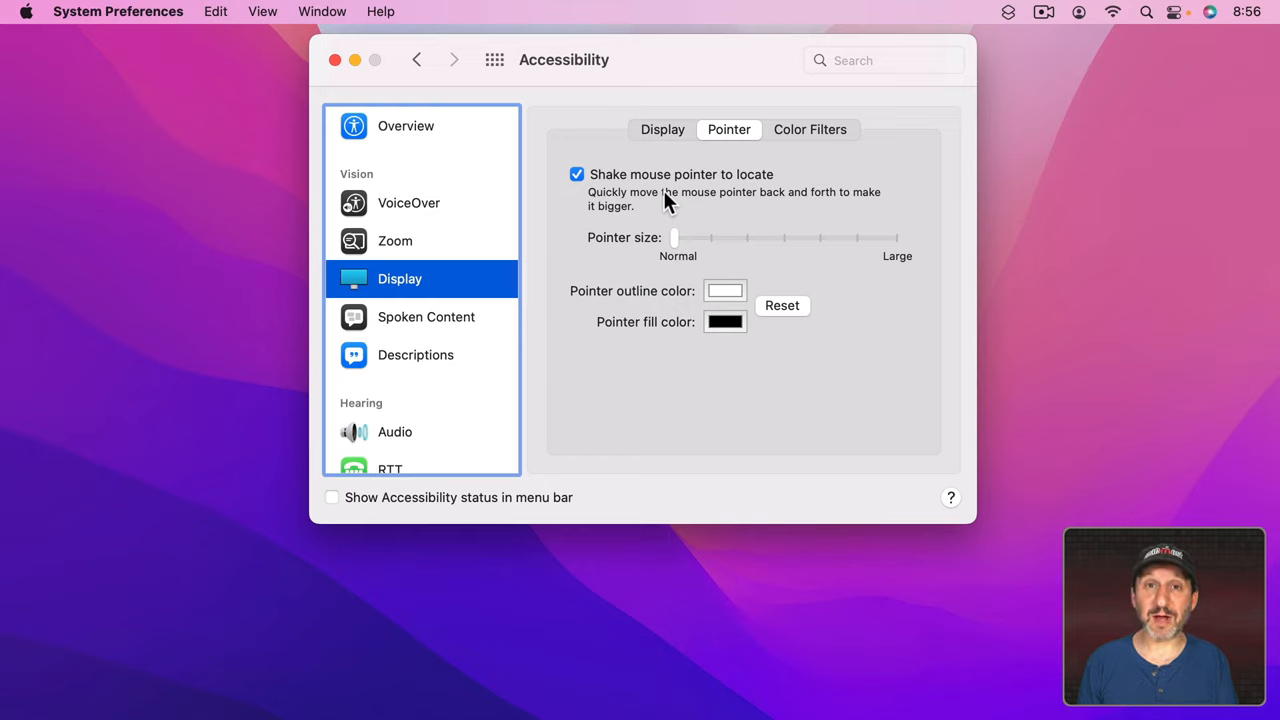
pyautogui.moveTo(776, 230)
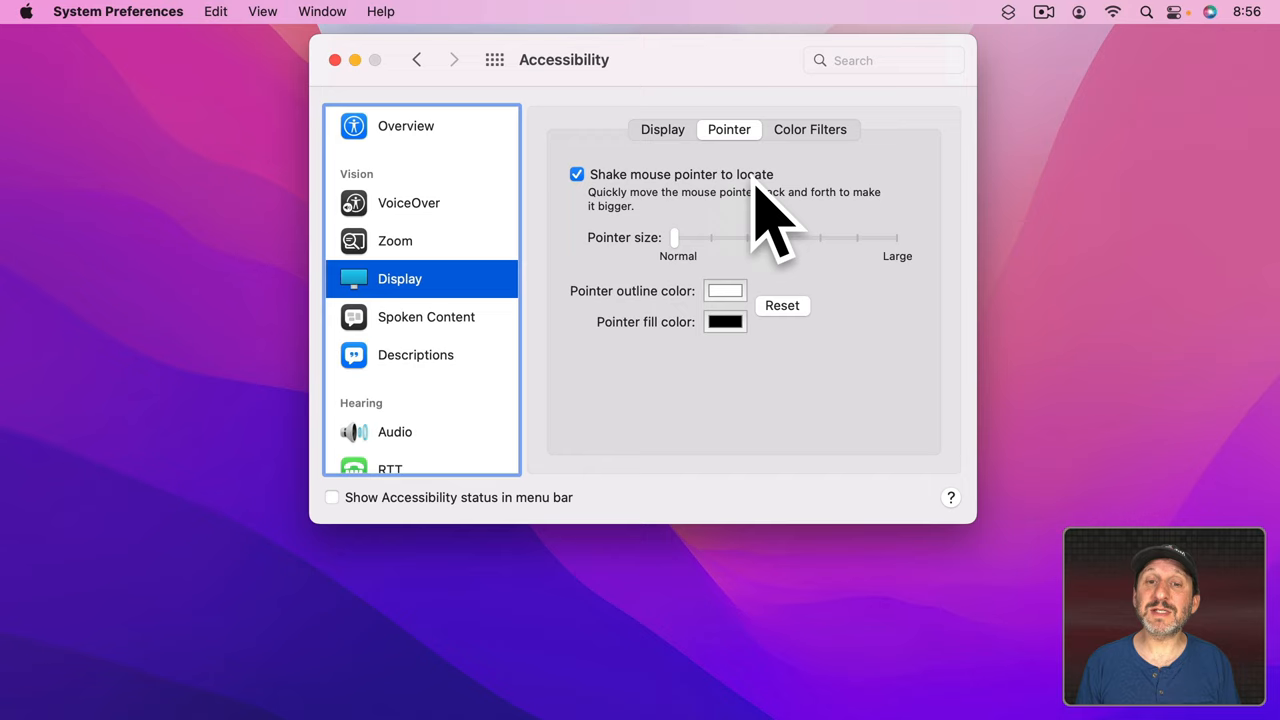
pyautogui.moveTo(680, 188)
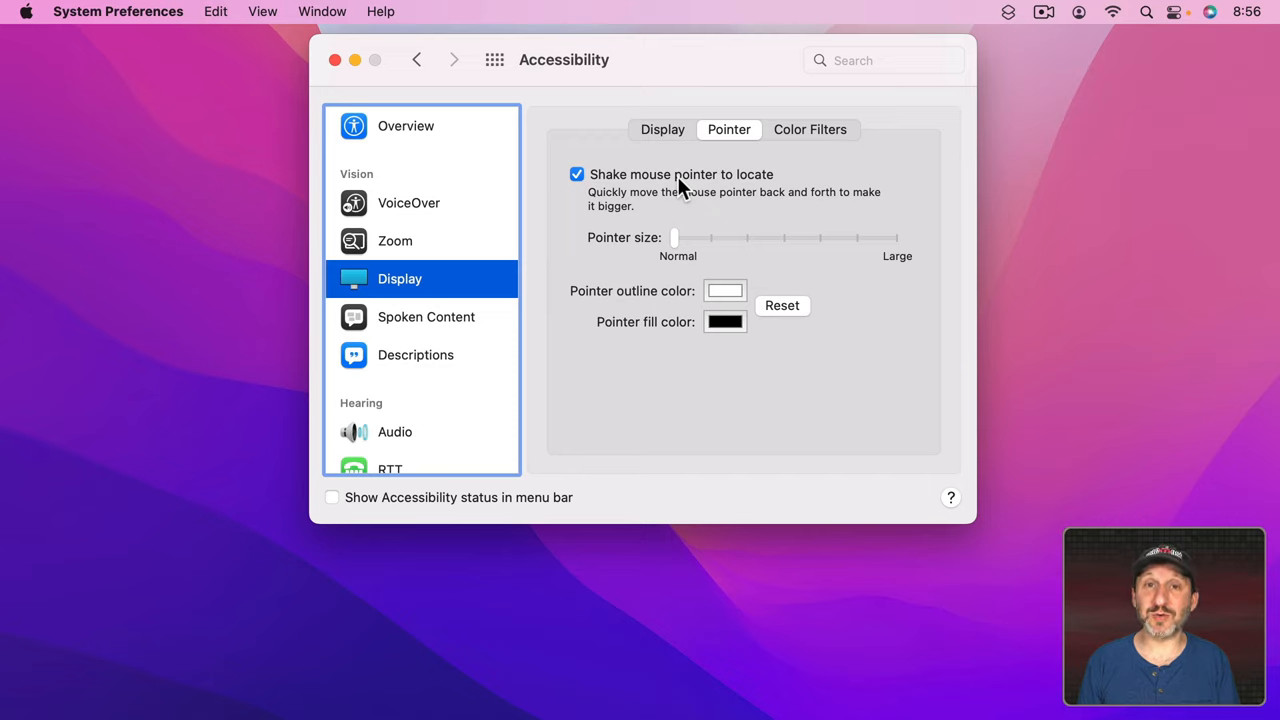
pyautogui.moveTo(724, 208)
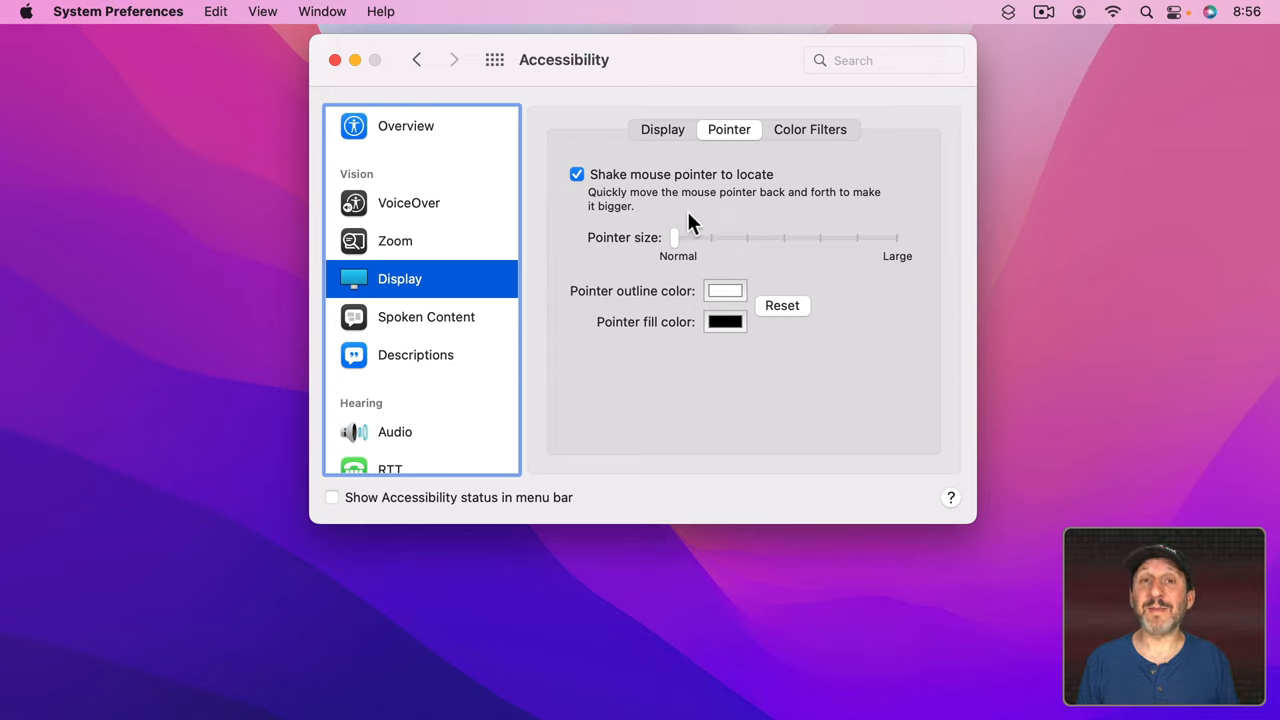
pyautogui.moveTo(672, 192)
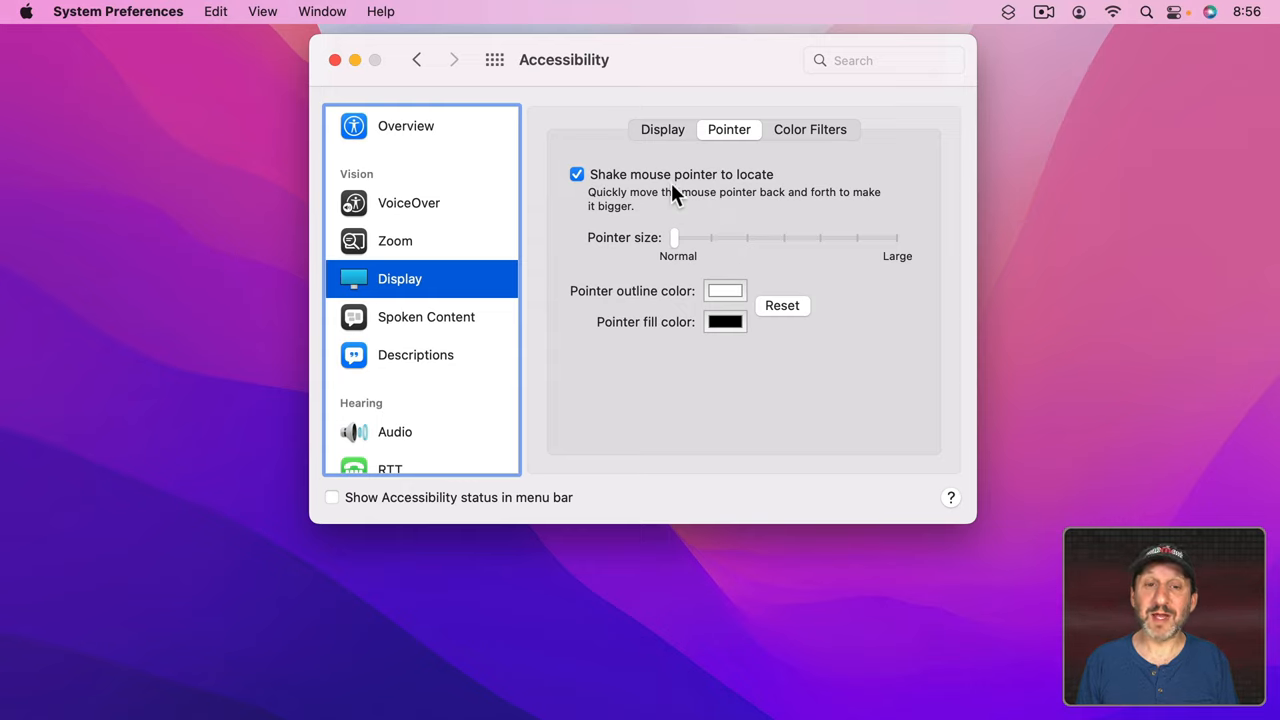
pyautogui.moveTo(740, 210)
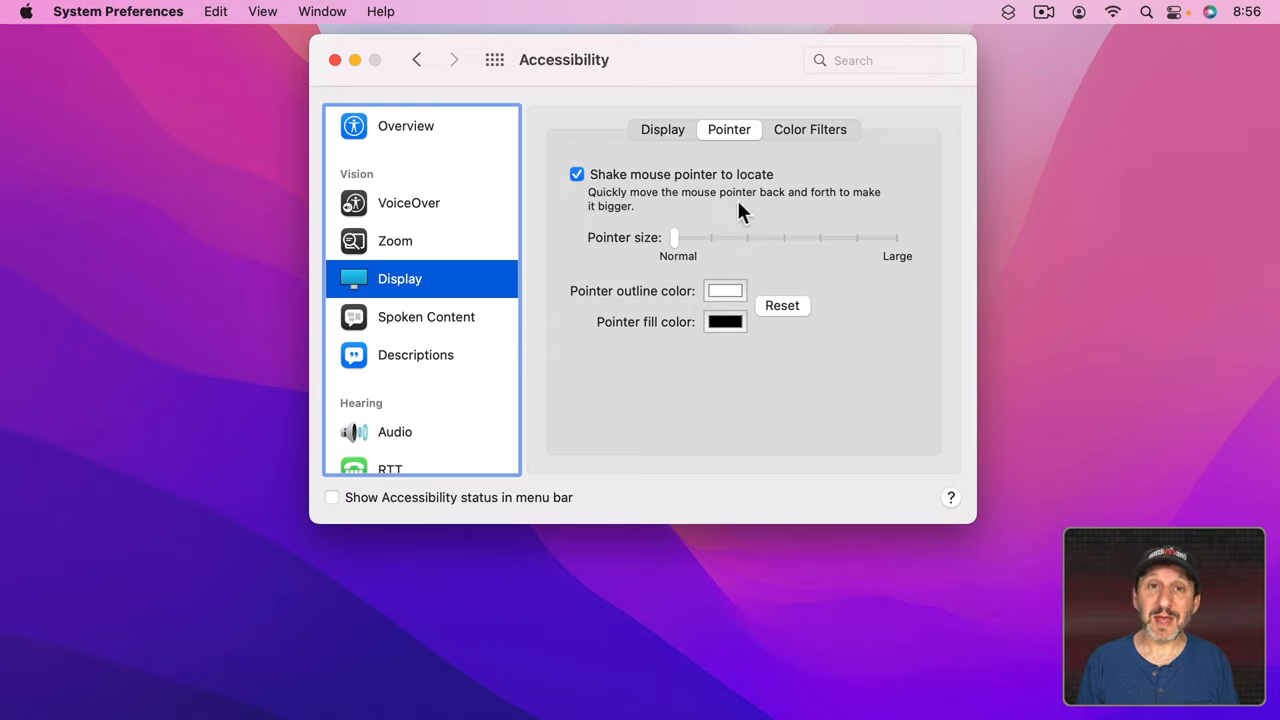
pyautogui.moveTo(682, 272)
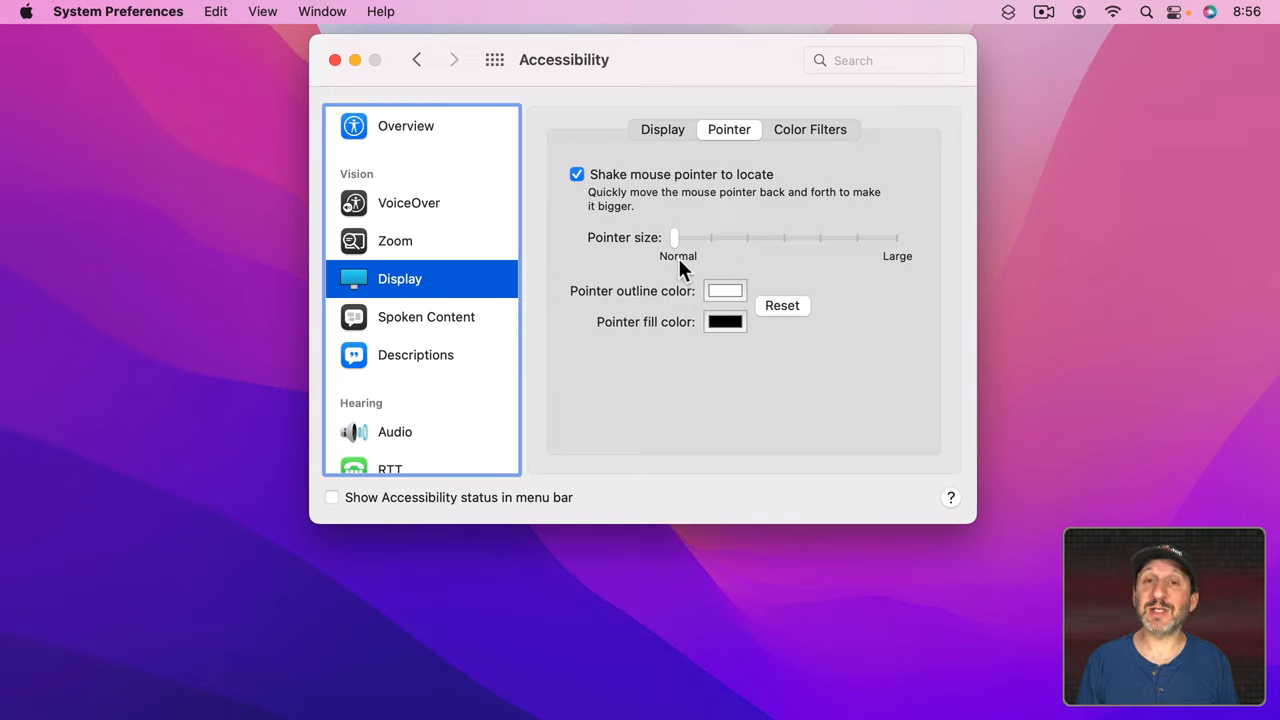
pyautogui.moveTo(710, 272)
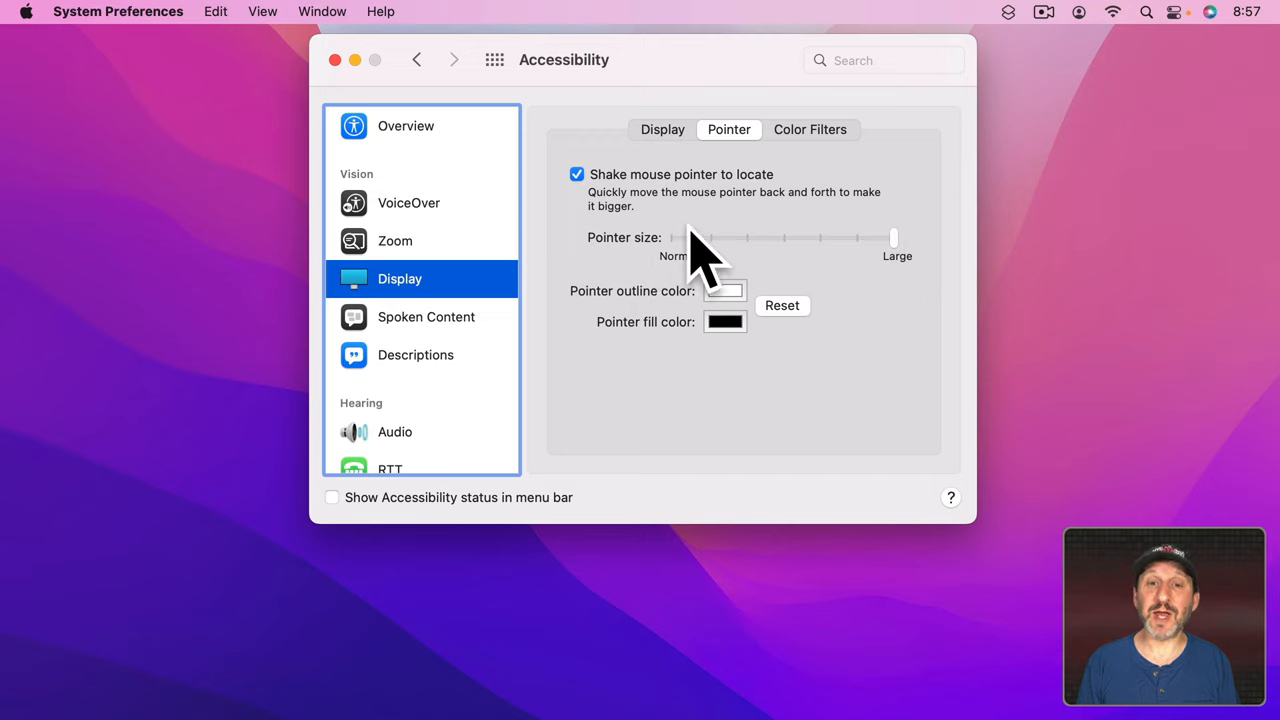
pyautogui.moveTo(704, 256)
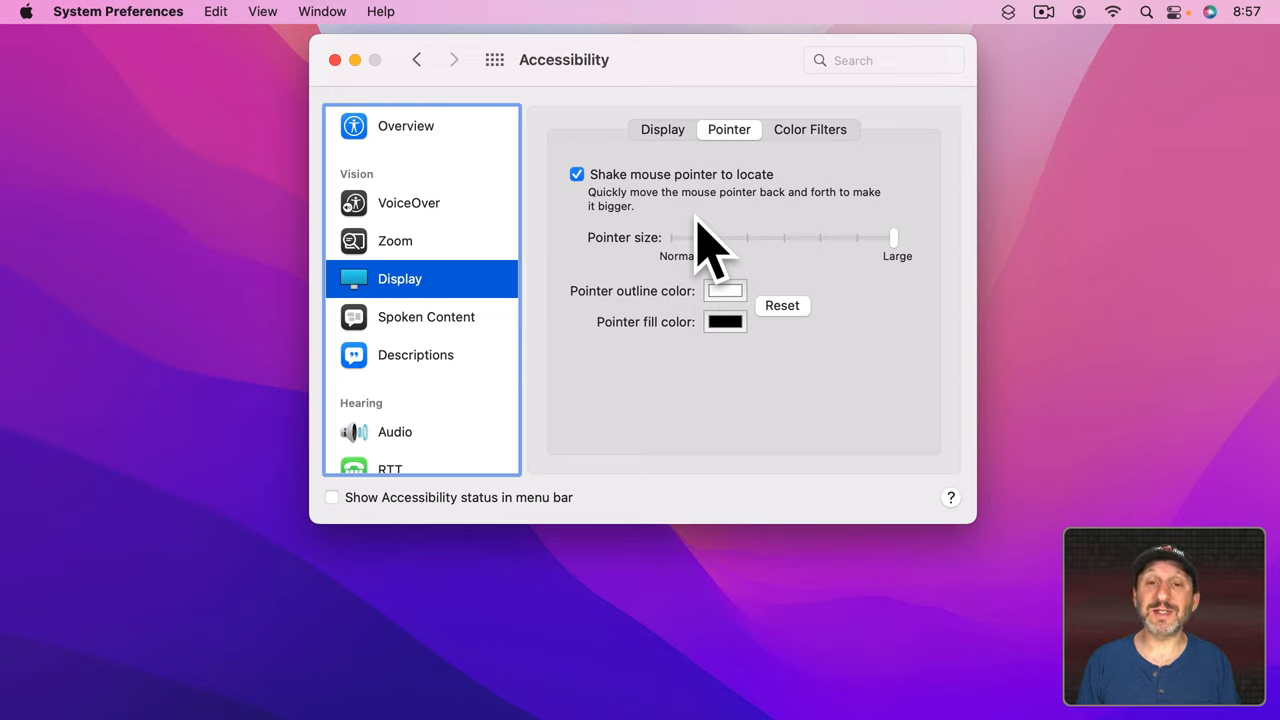
pyautogui.moveTo(756, 256)
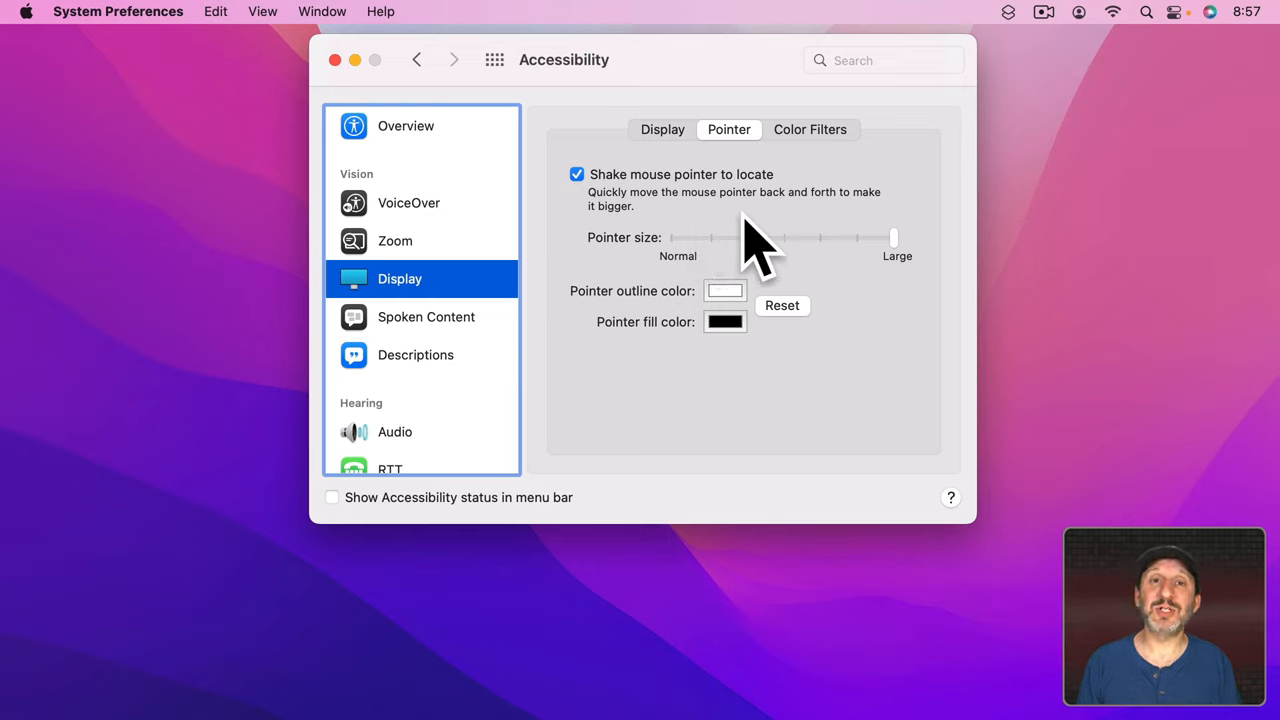
pyautogui.moveTo(640, 330)
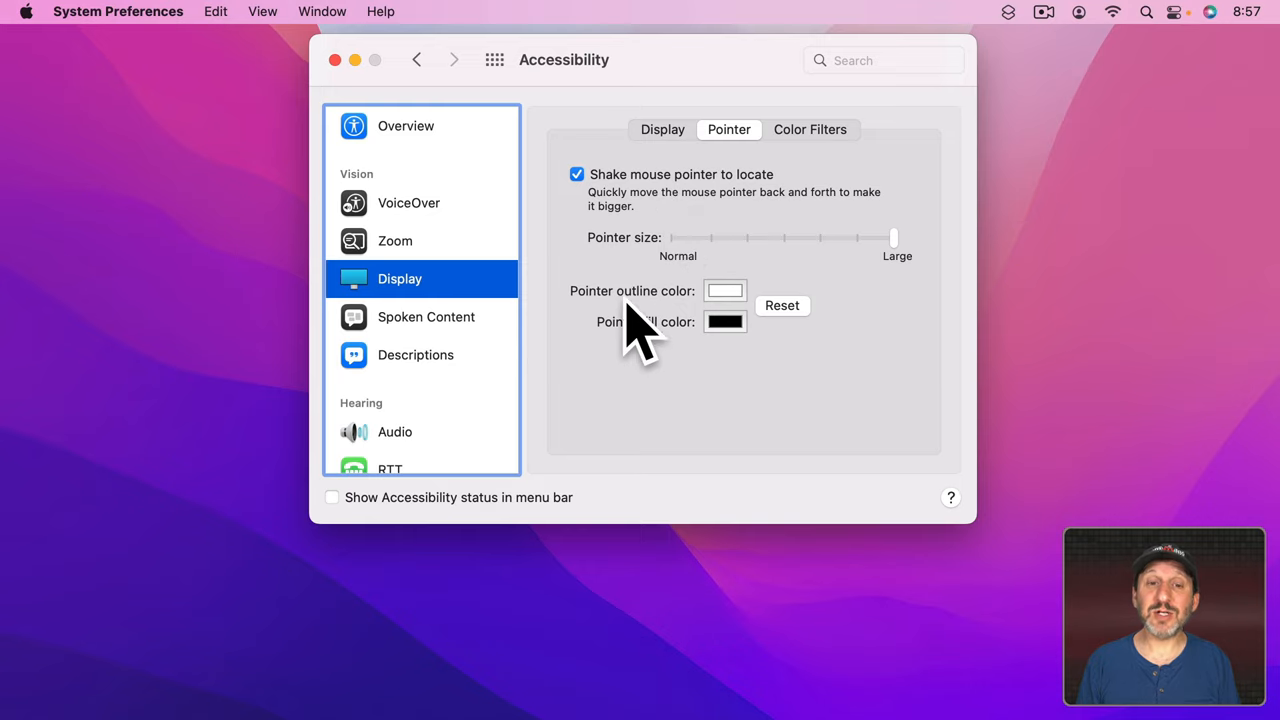
pyautogui.moveTo(736, 316)
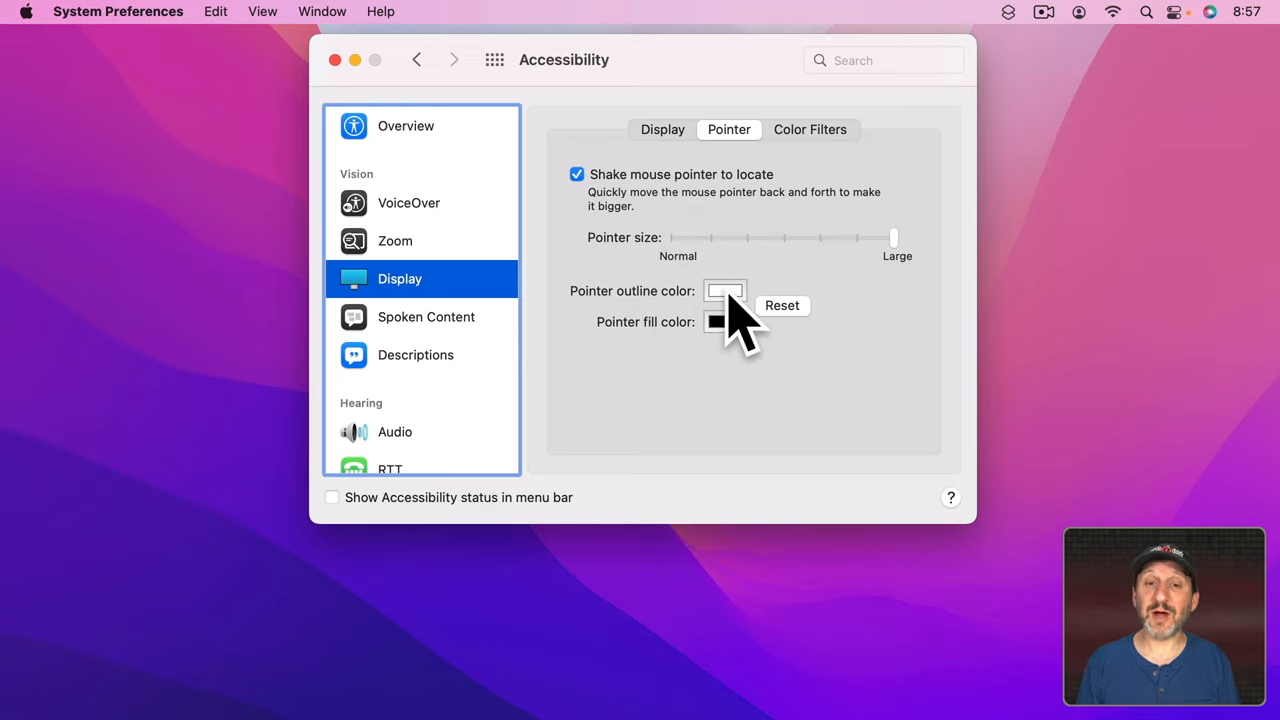
# Step: Set the pointer outline colour to Maraschino red from the pencils palette
pyautogui.click(724, 292)
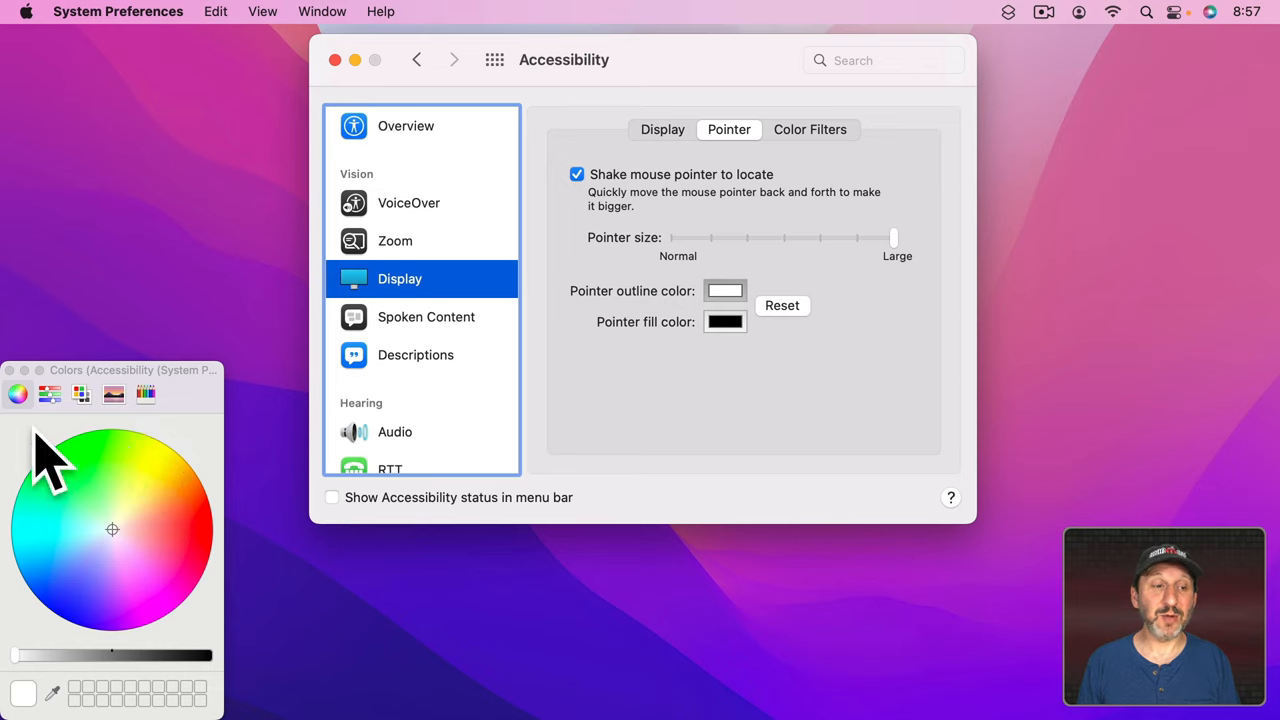
pyautogui.click(144, 392)
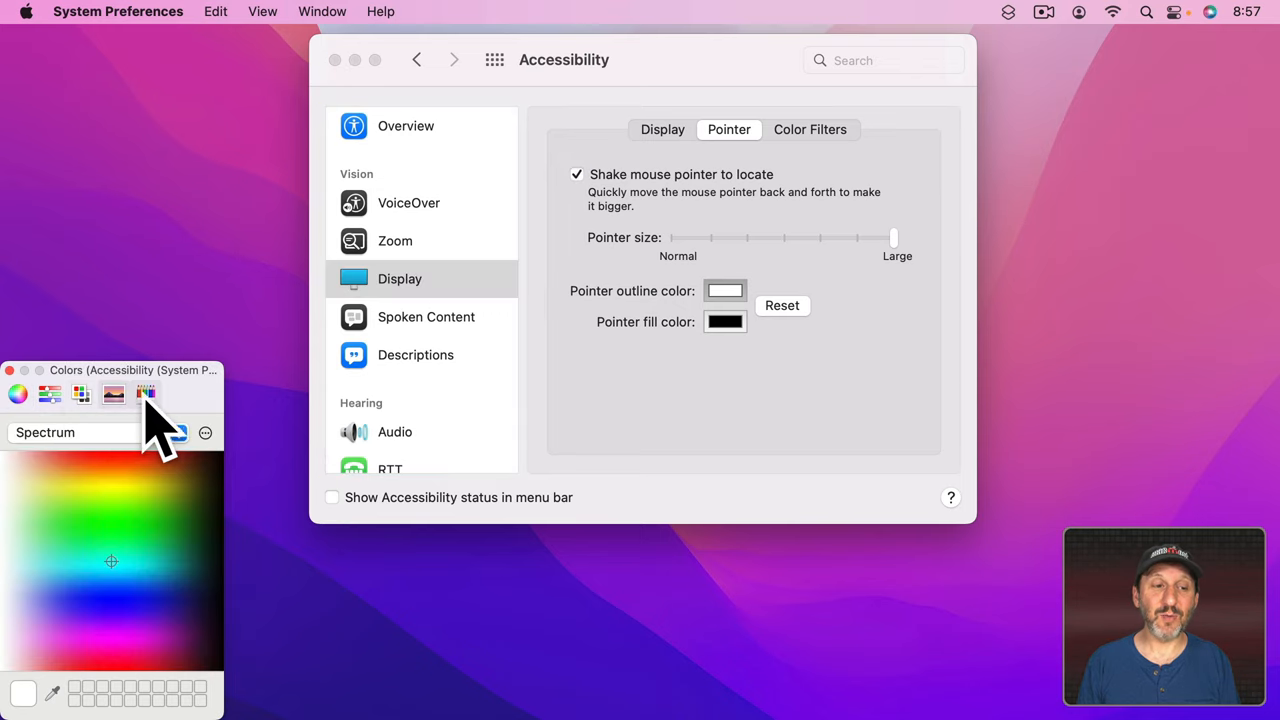
pyautogui.click(146, 392)
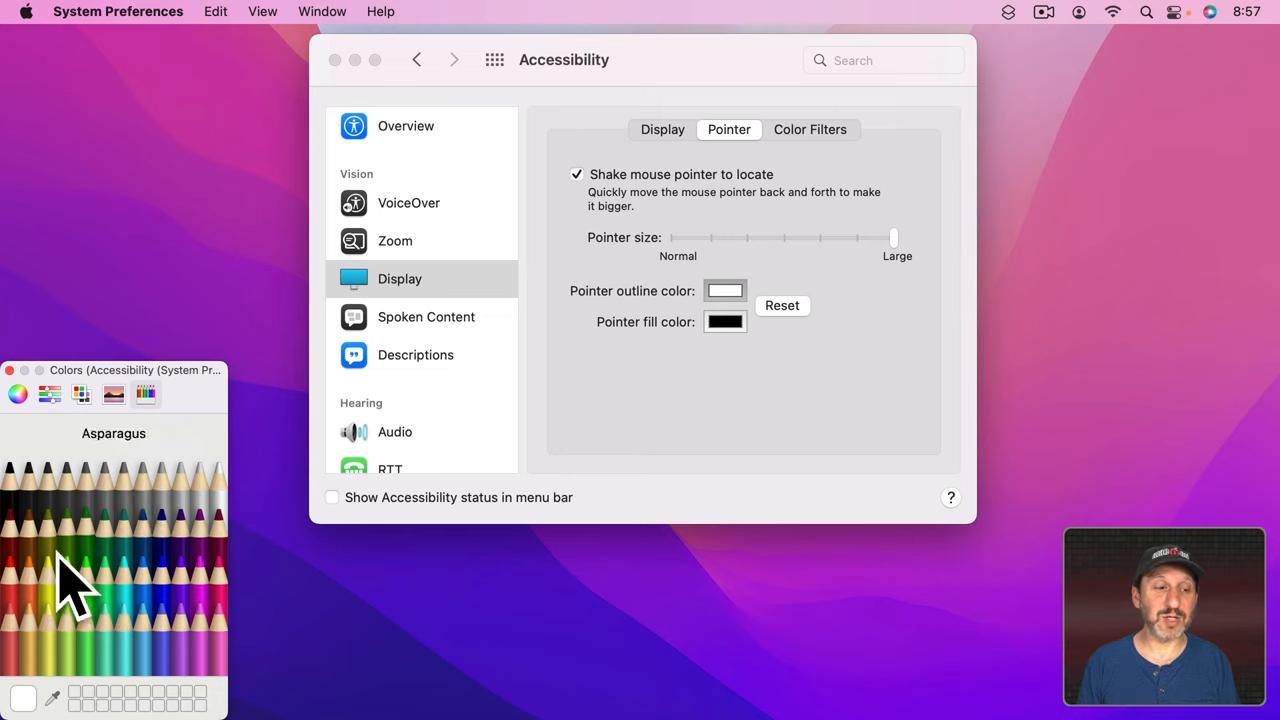
pyautogui.click(20, 600)
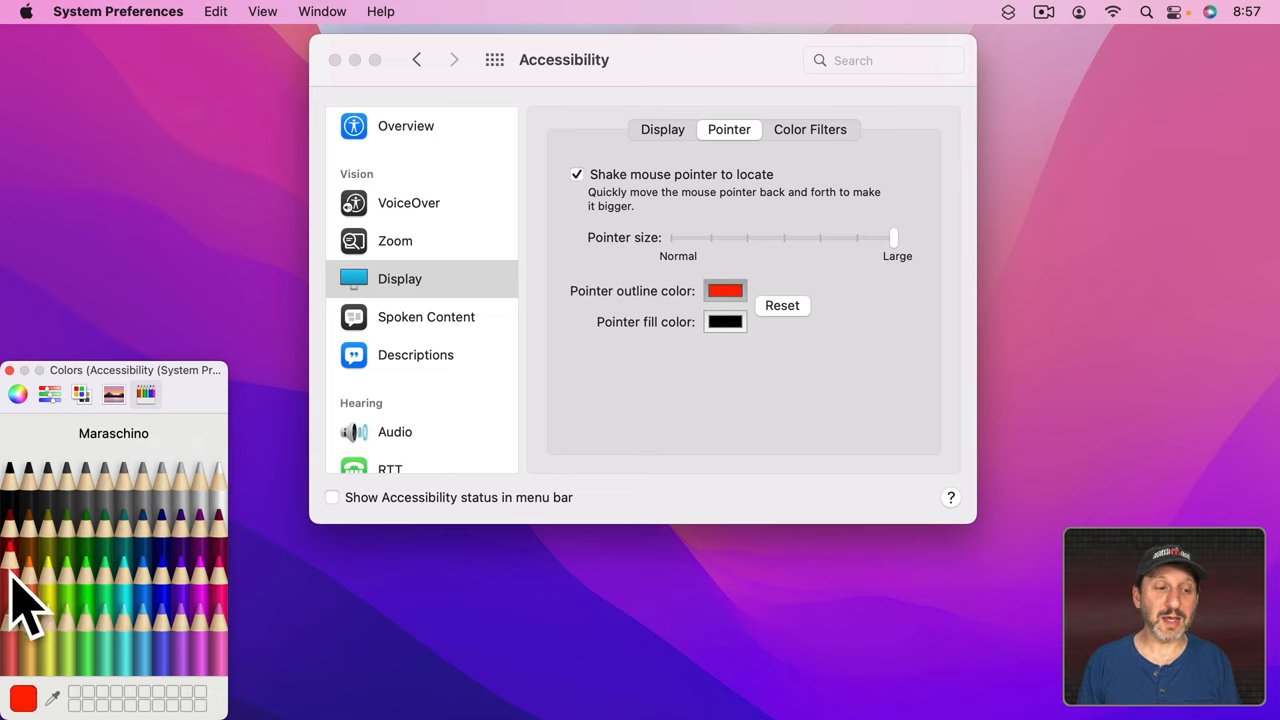
pyautogui.moveTo(504, 410)
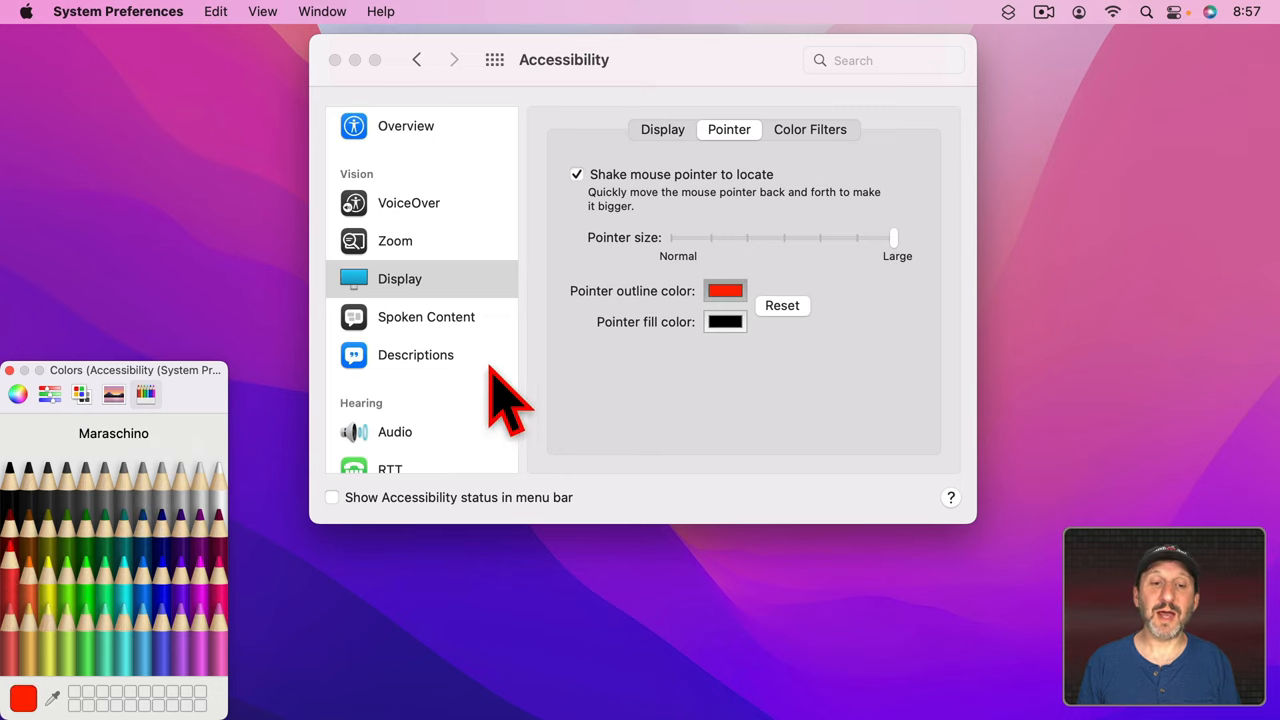
pyautogui.moveTo(856, 264)
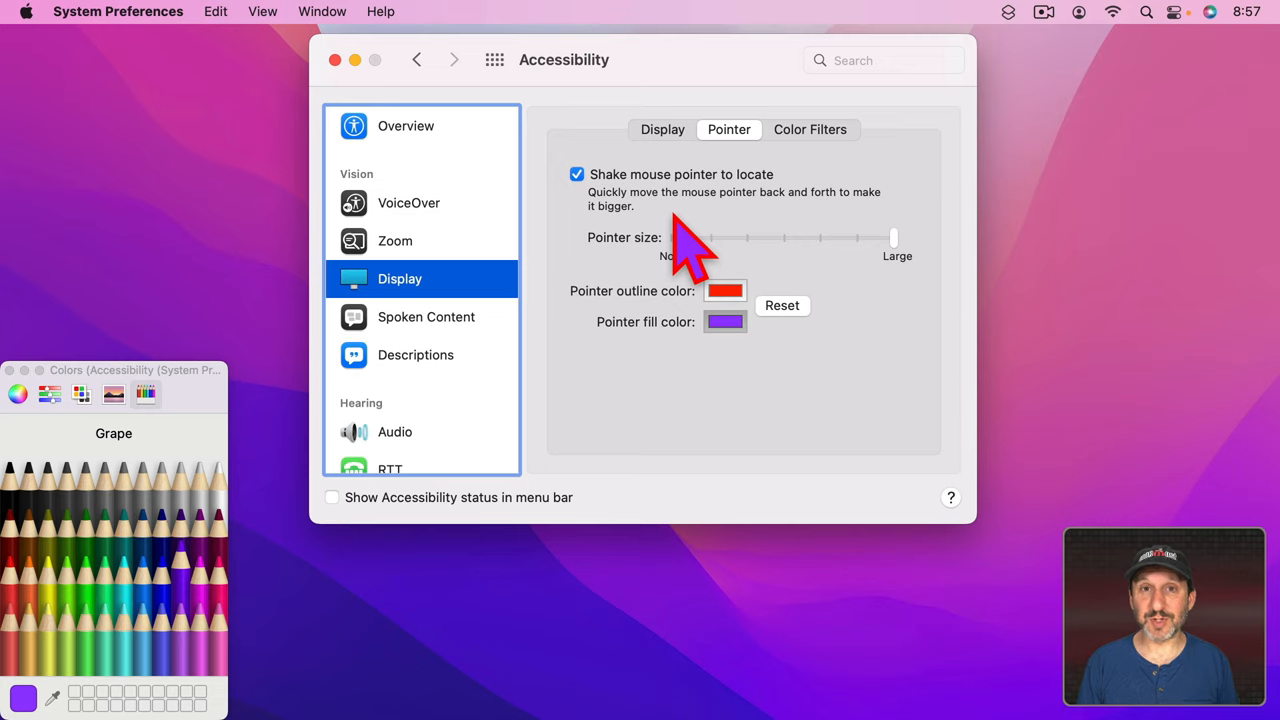
pyautogui.moveTo(656, 376)
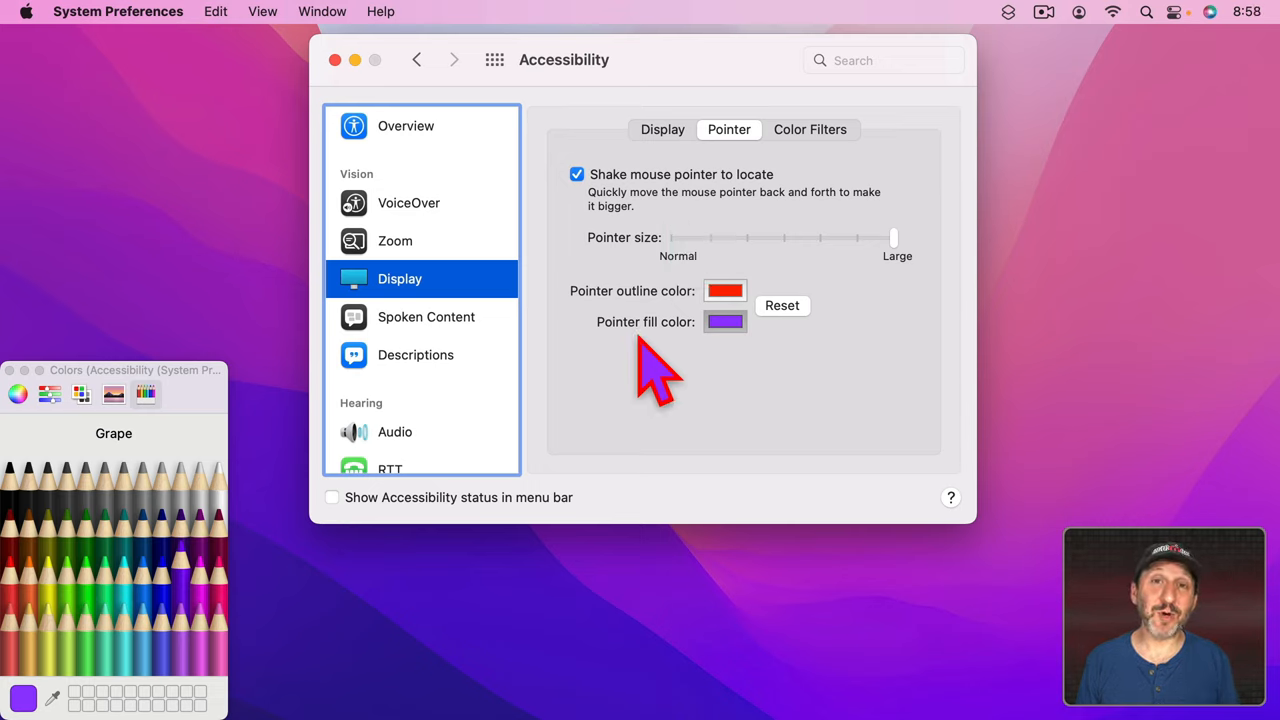
pyautogui.moveTo(680, 400)
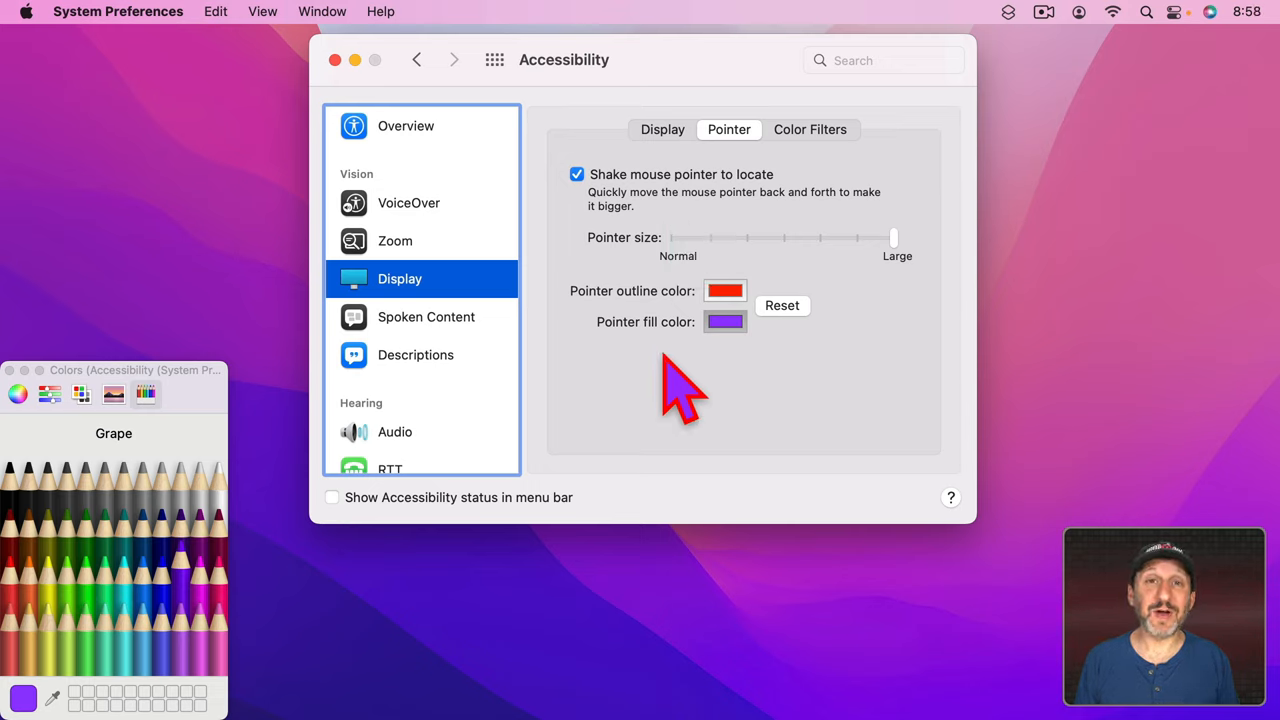
pyautogui.moveTo(716, 360)
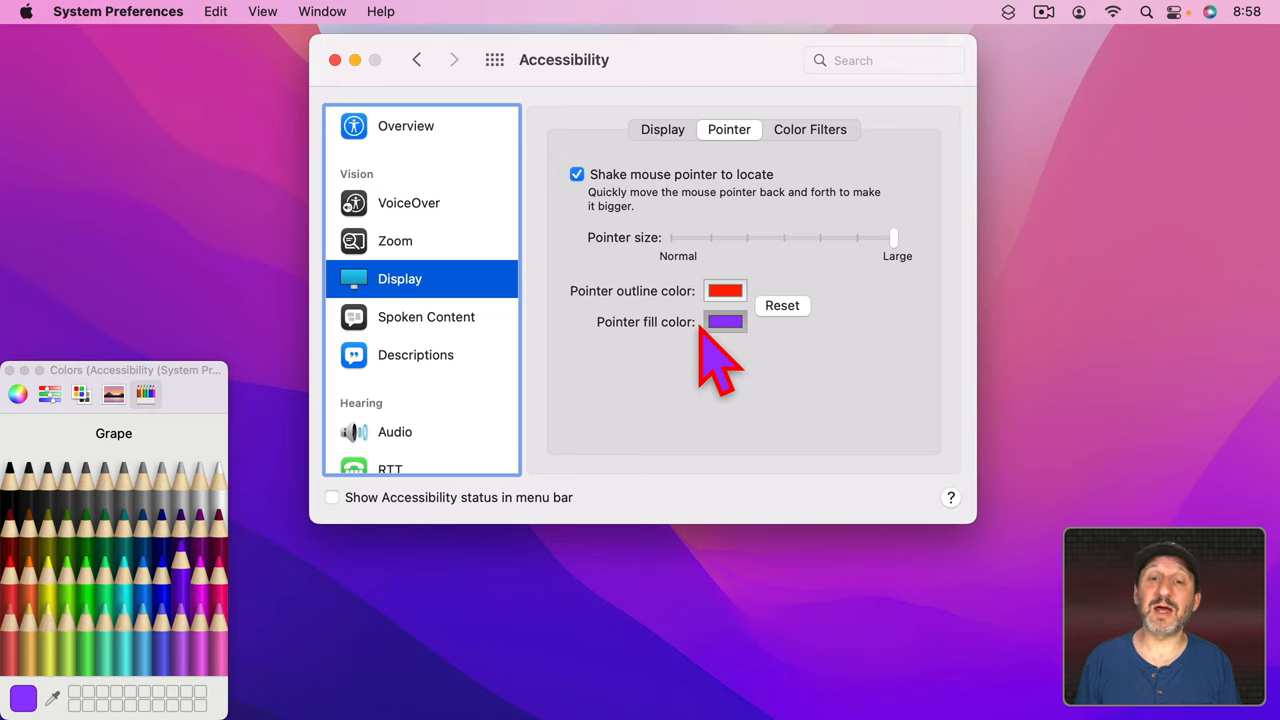
pyautogui.moveTo(696, 414)
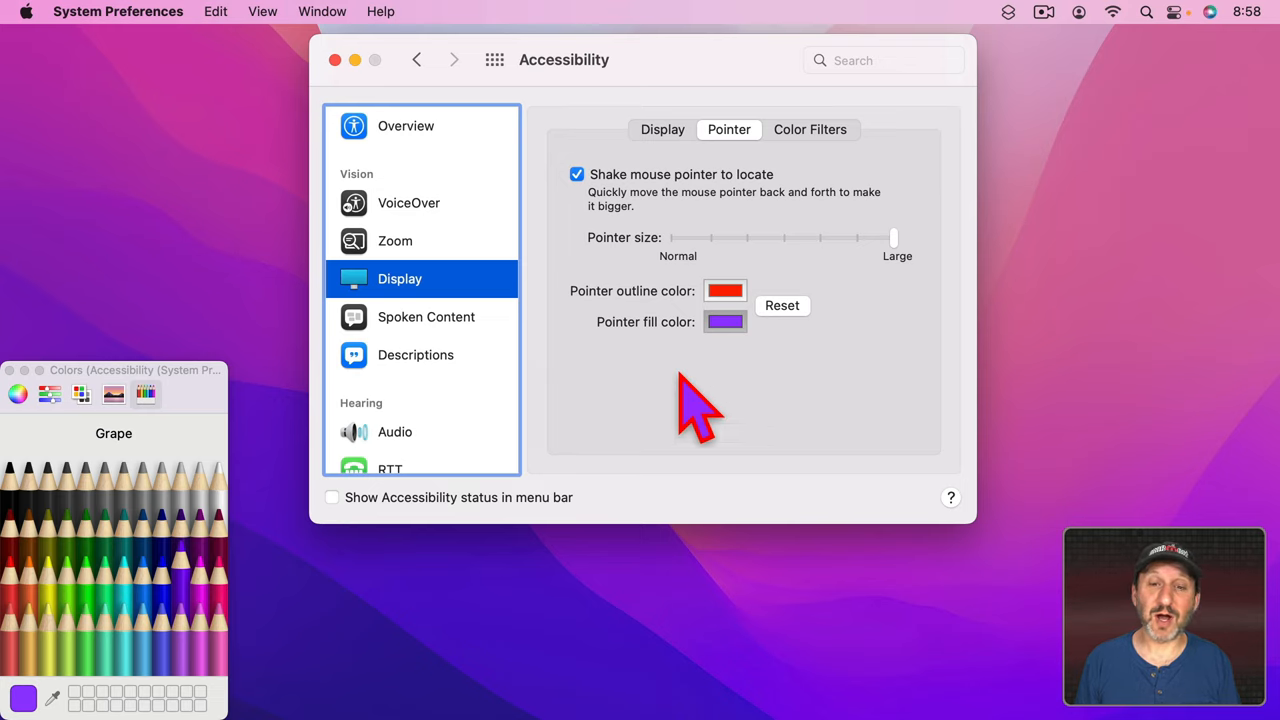
# Step: Reset the pointer colours to white outline with black fill and shrink the pointer to normal size
pyautogui.click(782, 304)
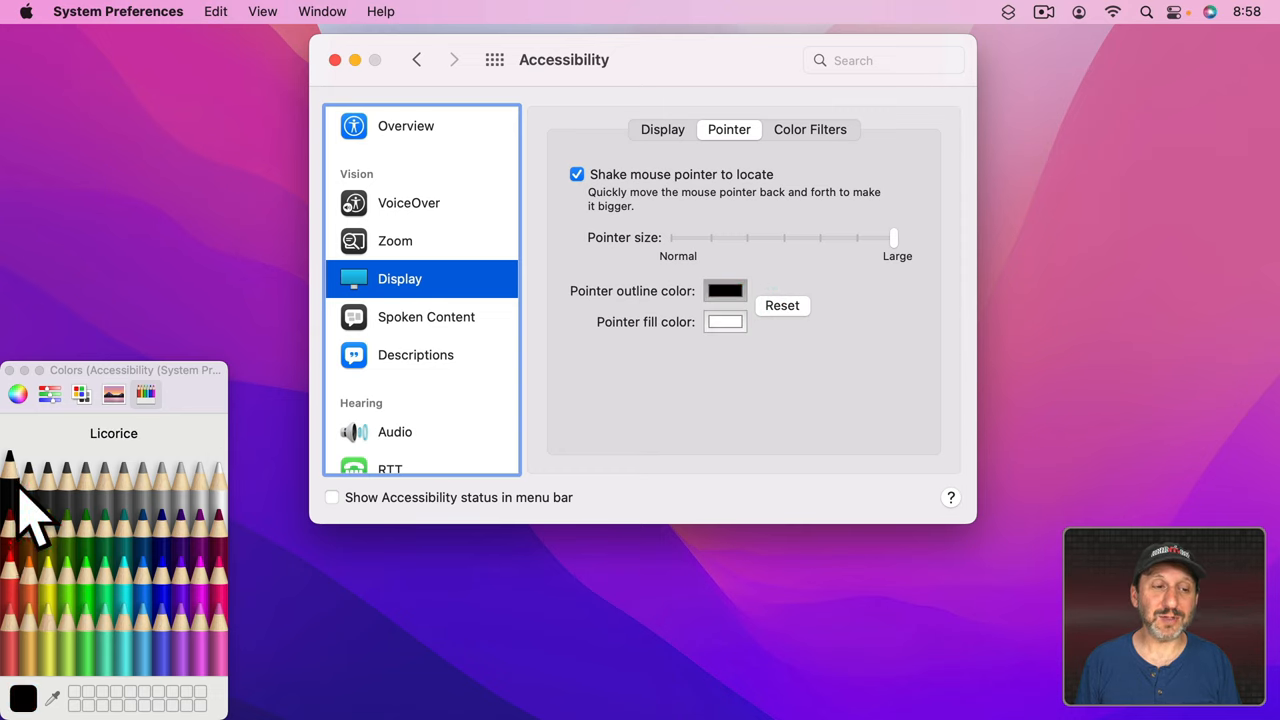
pyautogui.moveTo(744, 290)
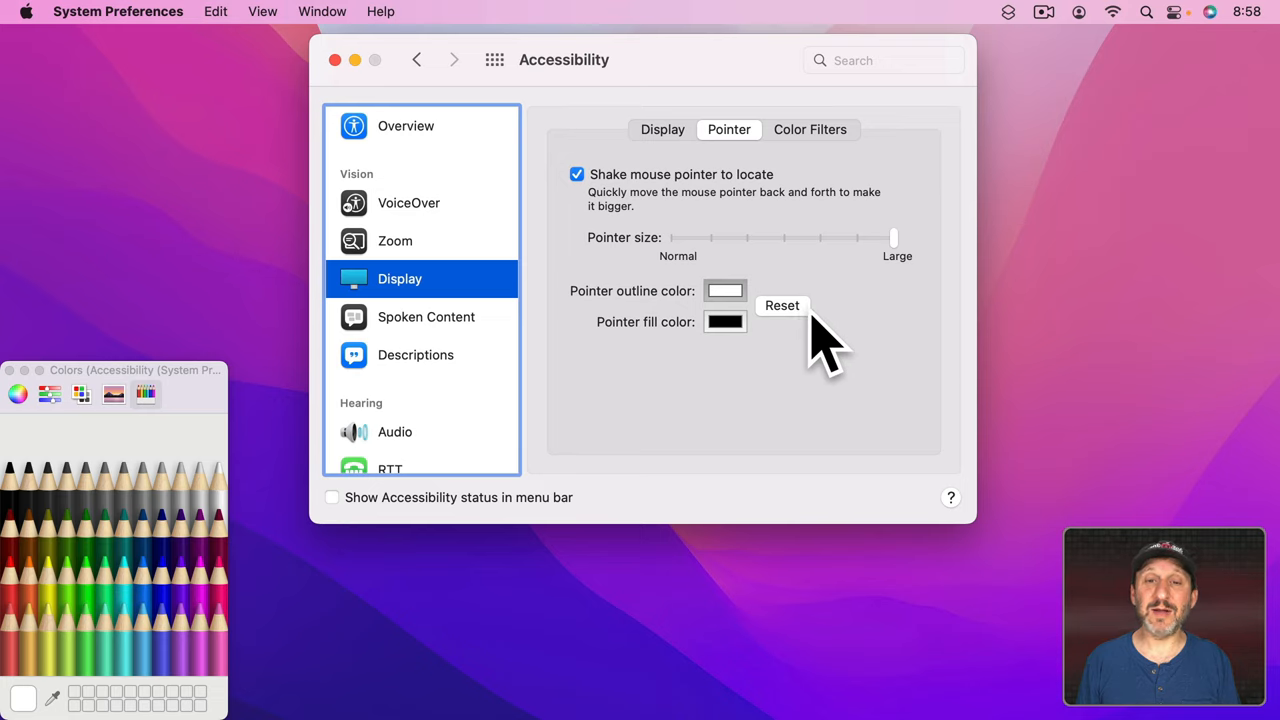
pyautogui.moveTo(892, 238); pyautogui.dragTo(672, 238)
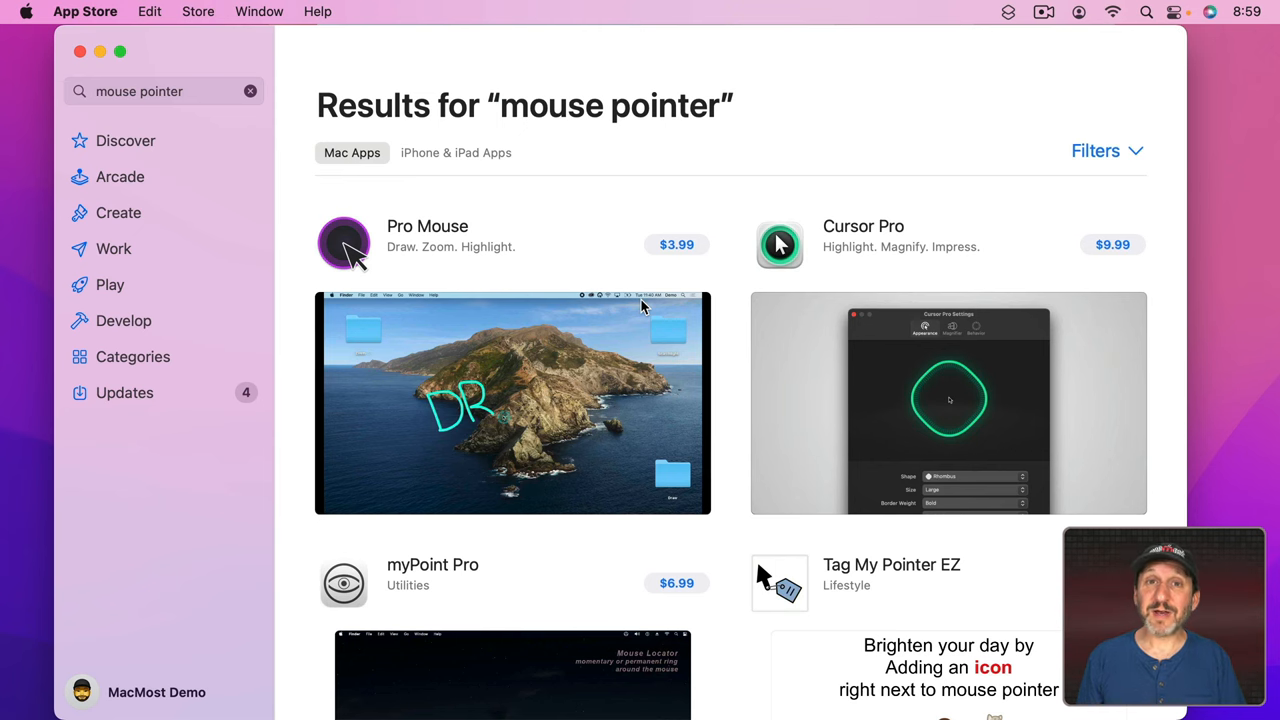
pyautogui.moveTo(156, 114)
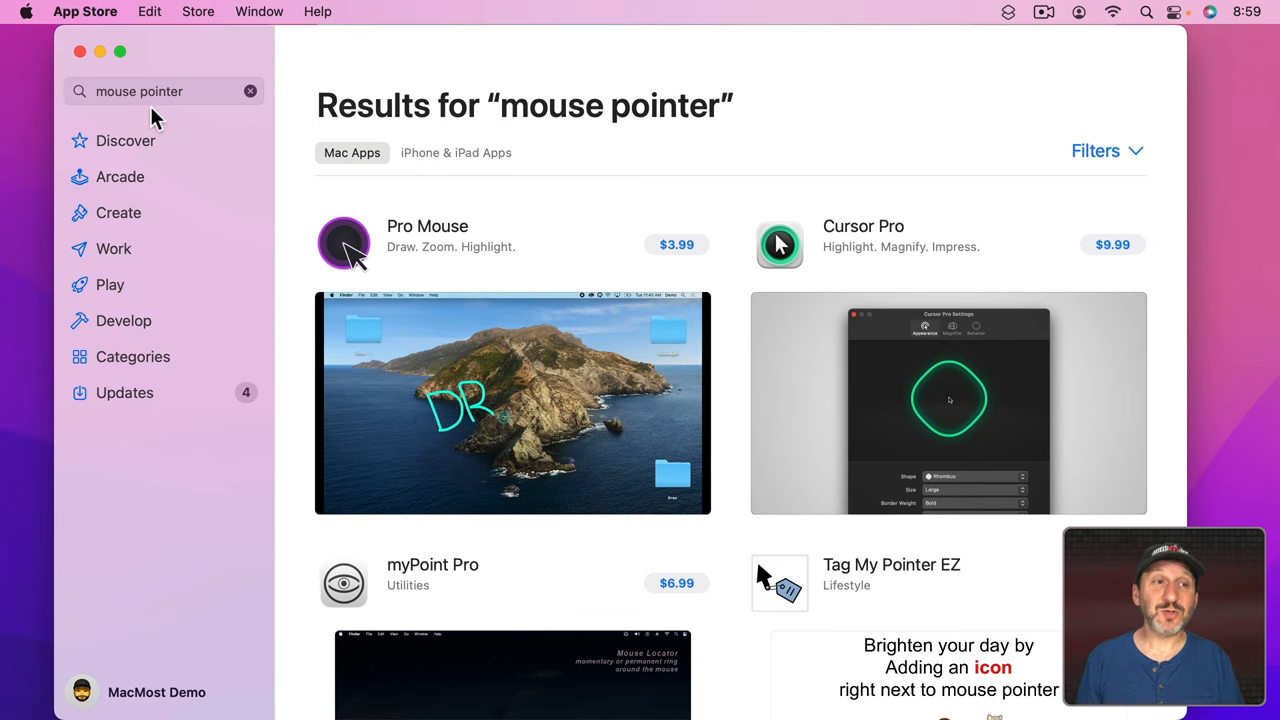
pyautogui.scroll(-3)
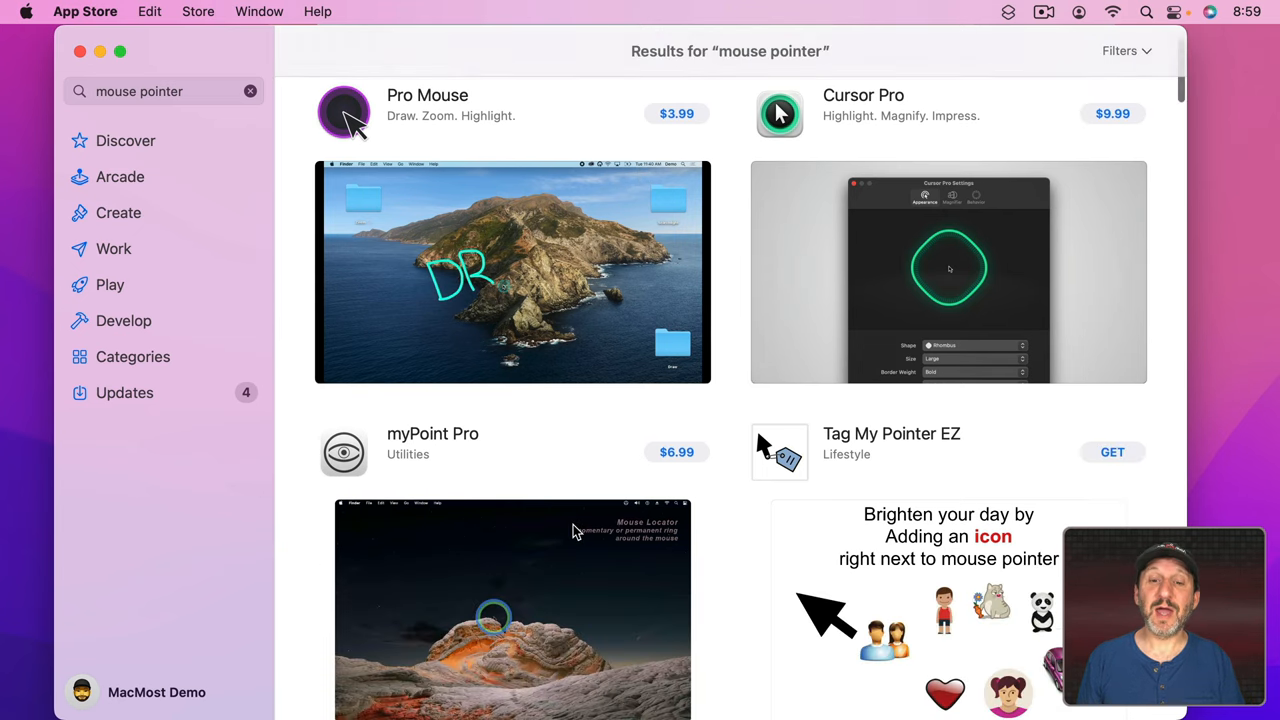
pyautogui.scroll(-3)
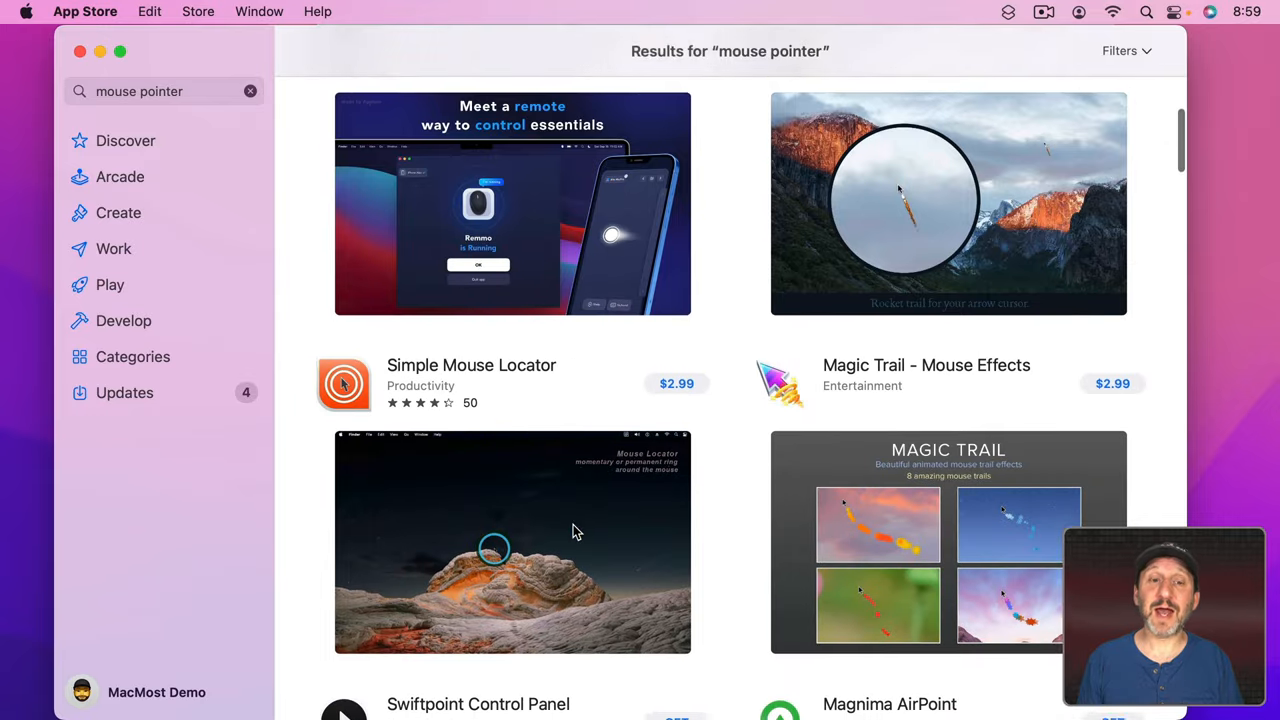
pyautogui.scroll(-3)
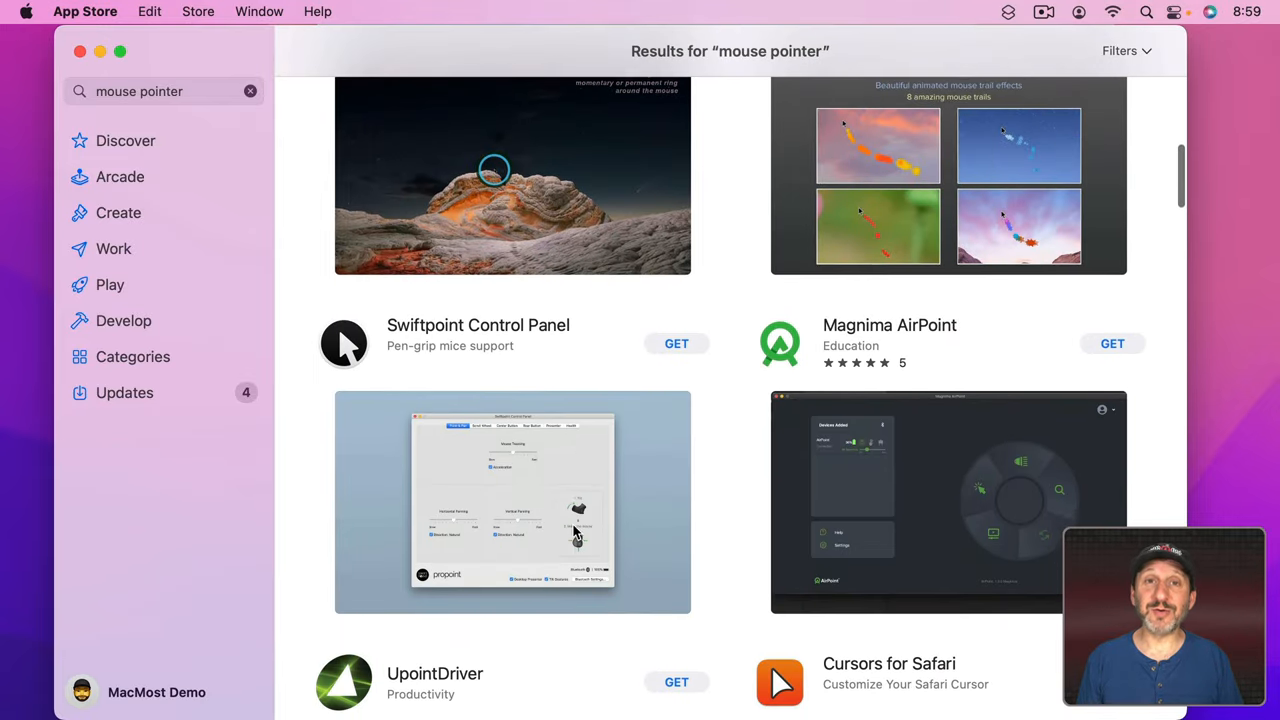
pyautogui.scroll(-3)
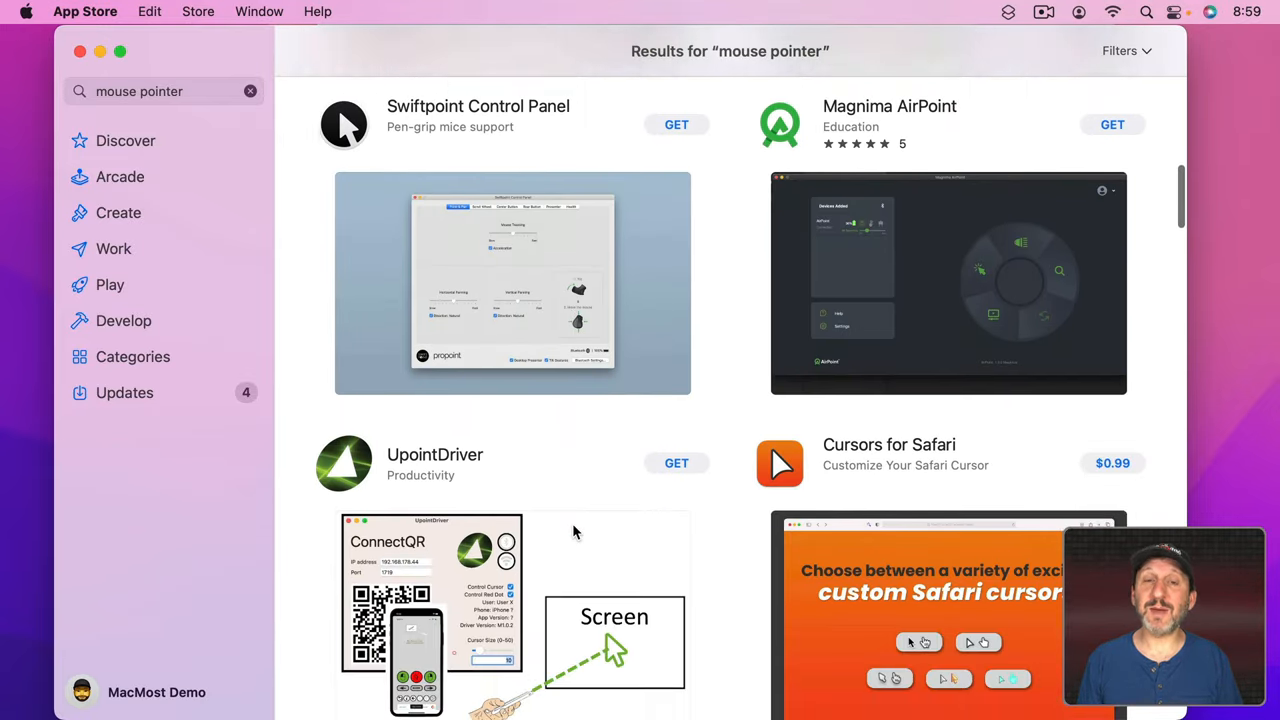
pyautogui.scroll(-3)
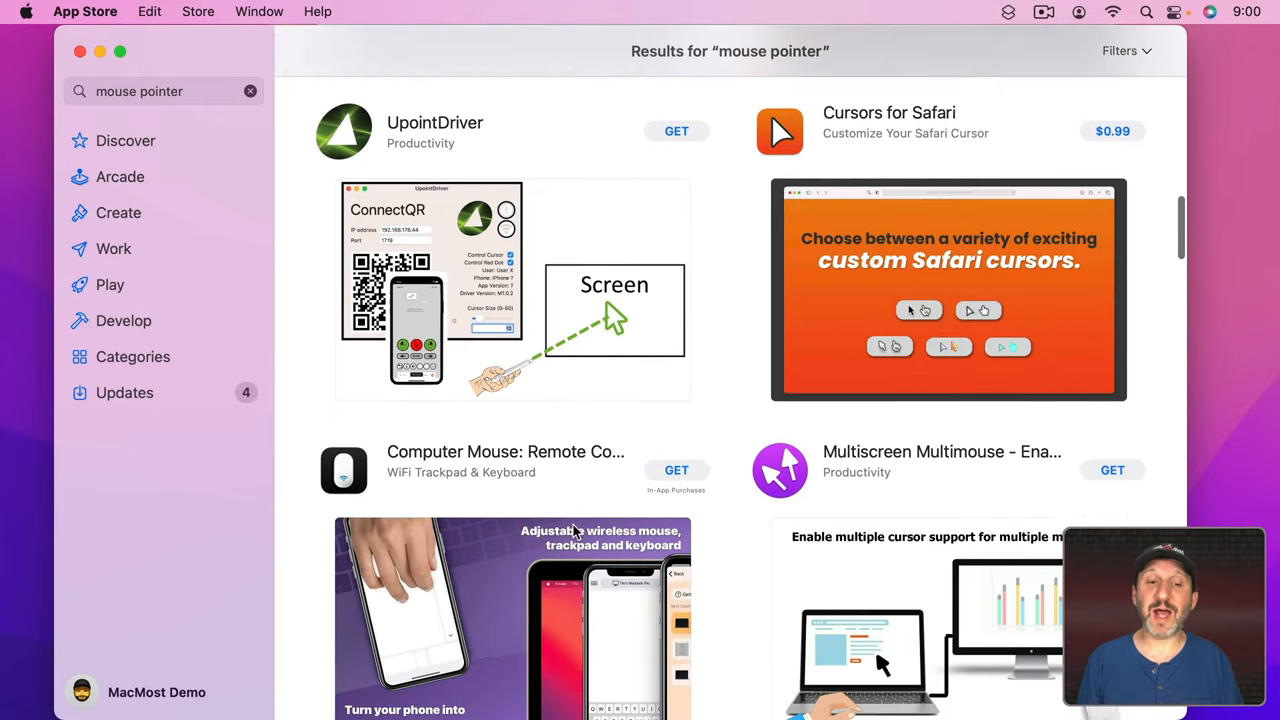
pyautogui.scroll(-3)
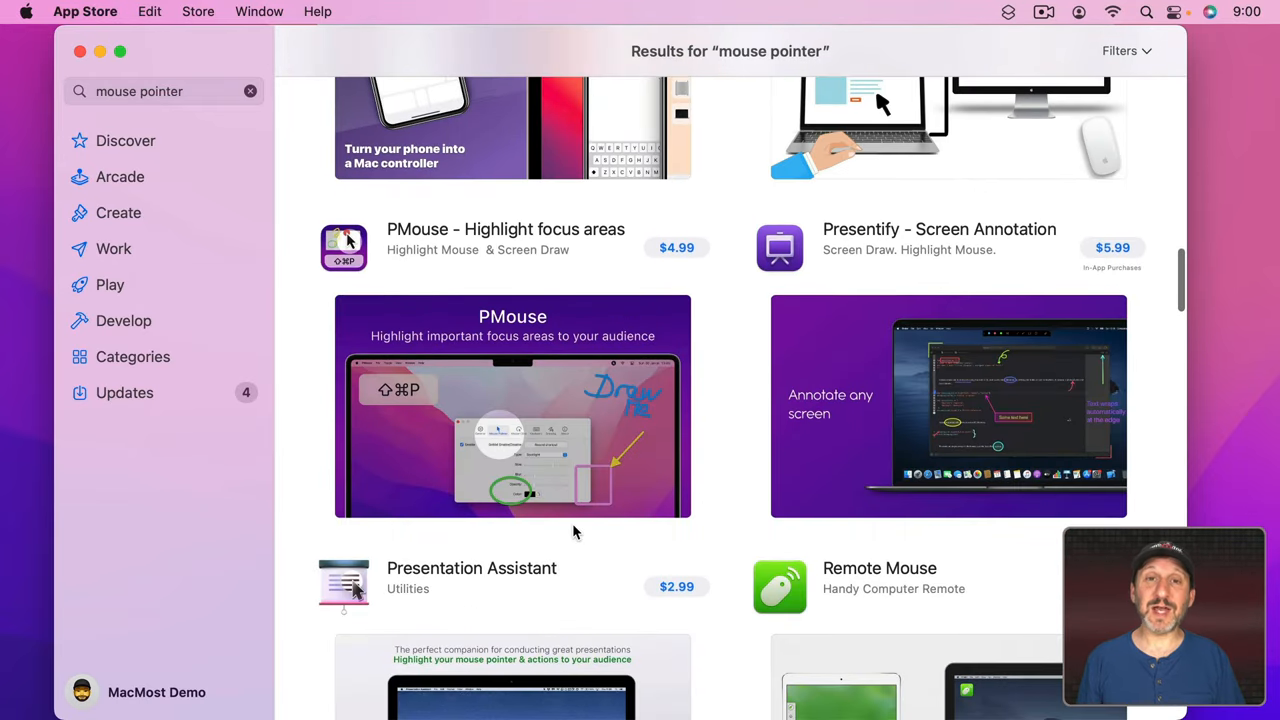
pyautogui.scroll(-3)
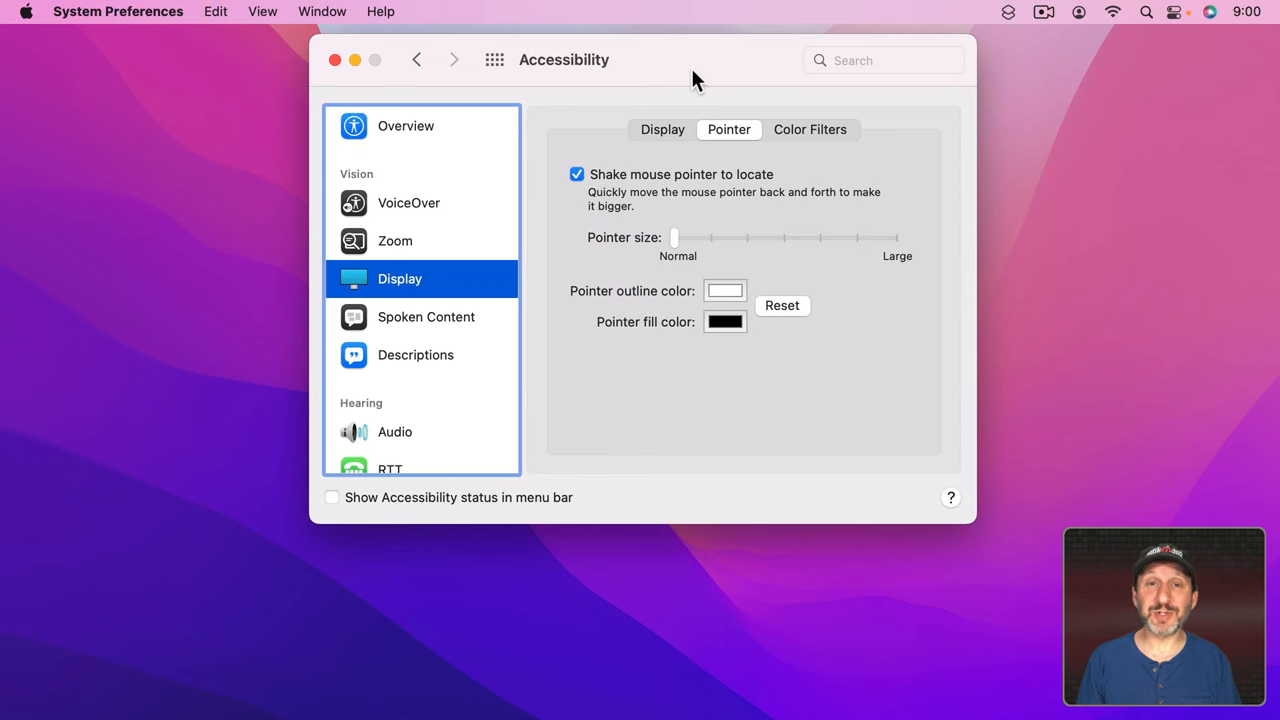
pyautogui.moveTo(688, 80)
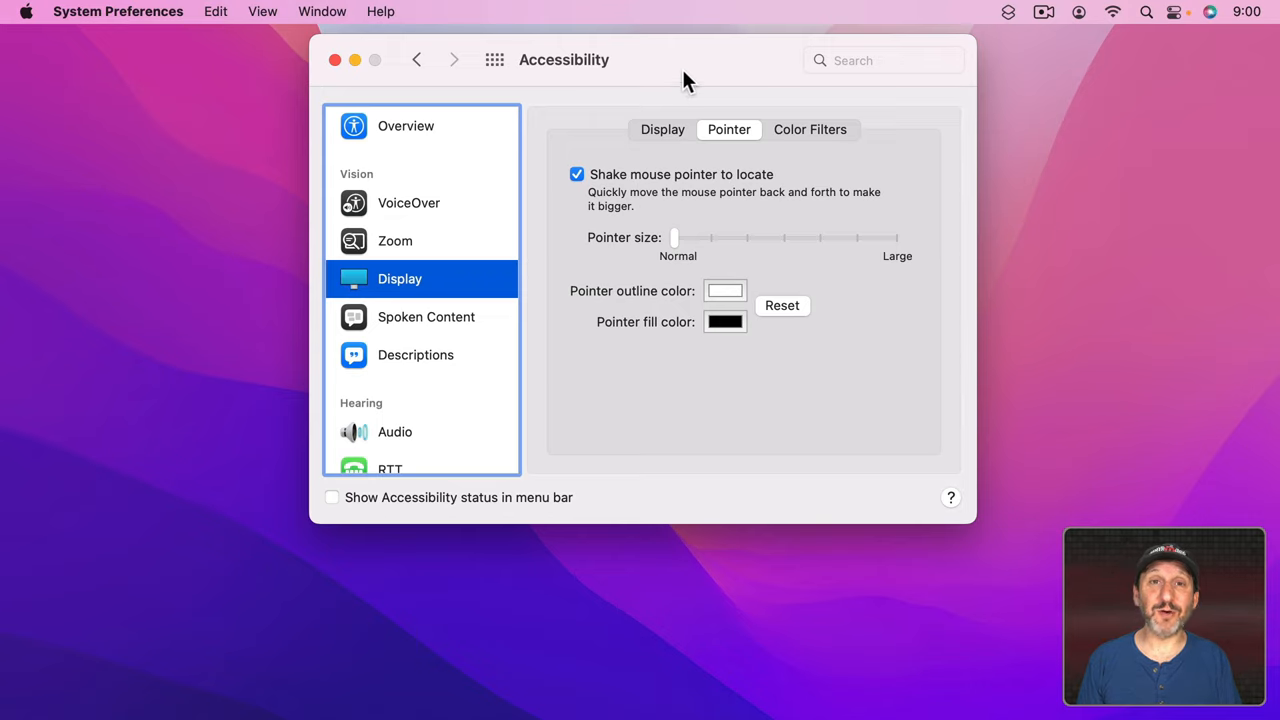
pyautogui.moveTo(650, 78)
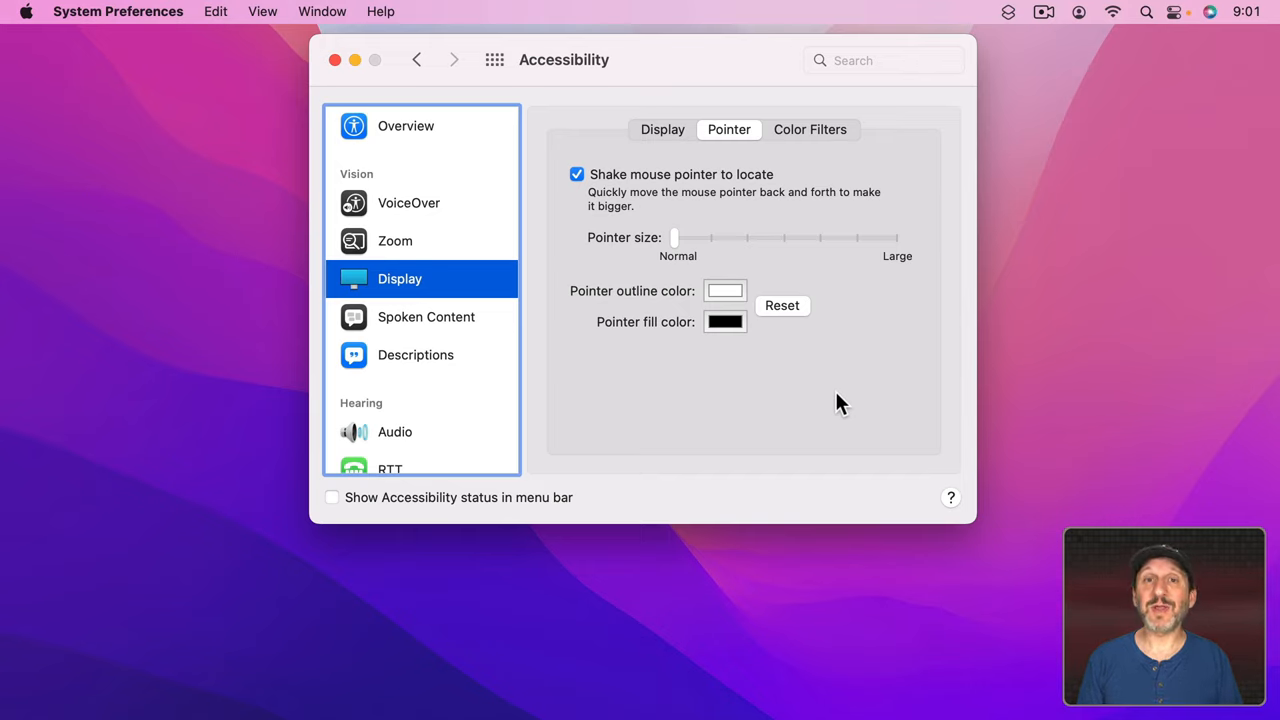
pyautogui.moveTo(632, 448)
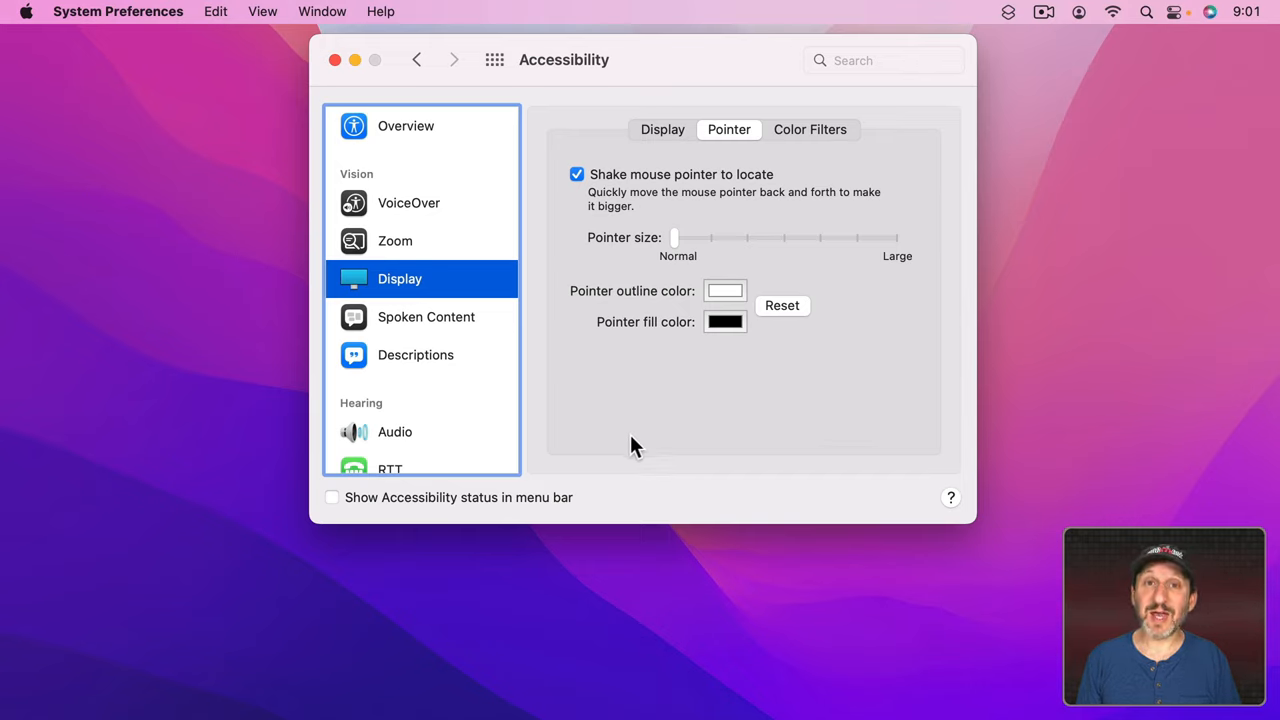
pyautogui.moveTo(778, 448)
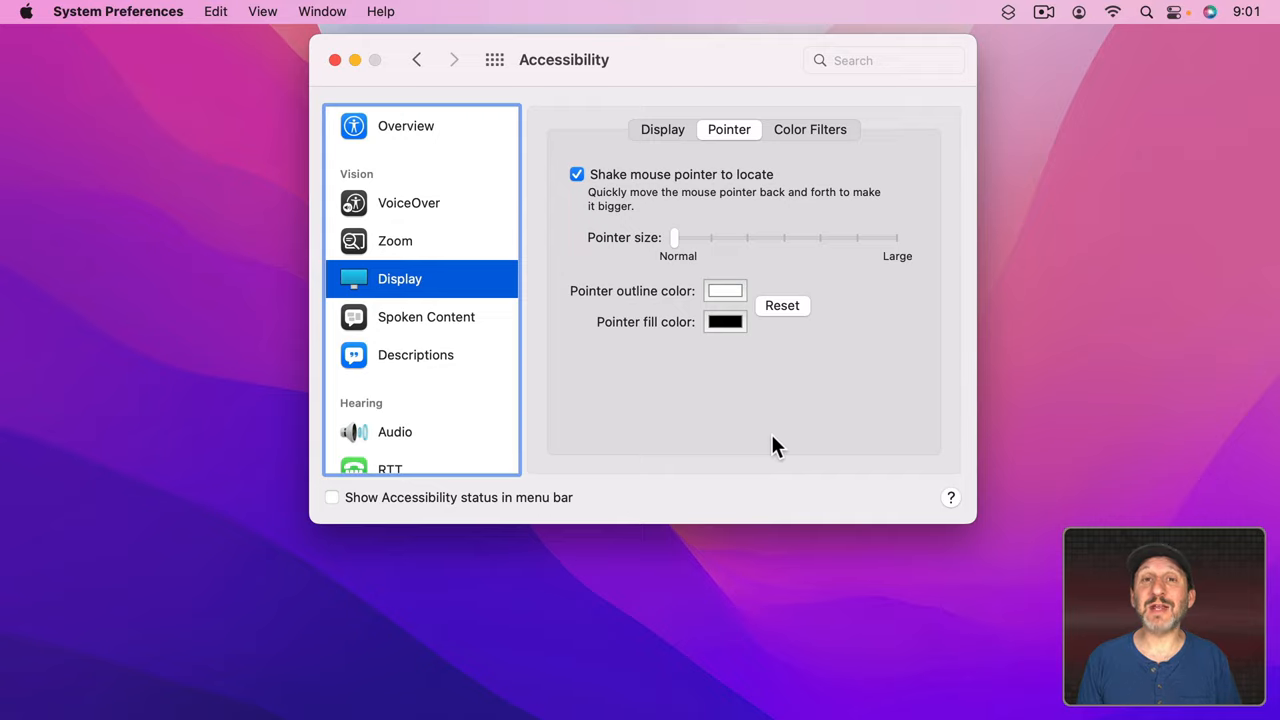